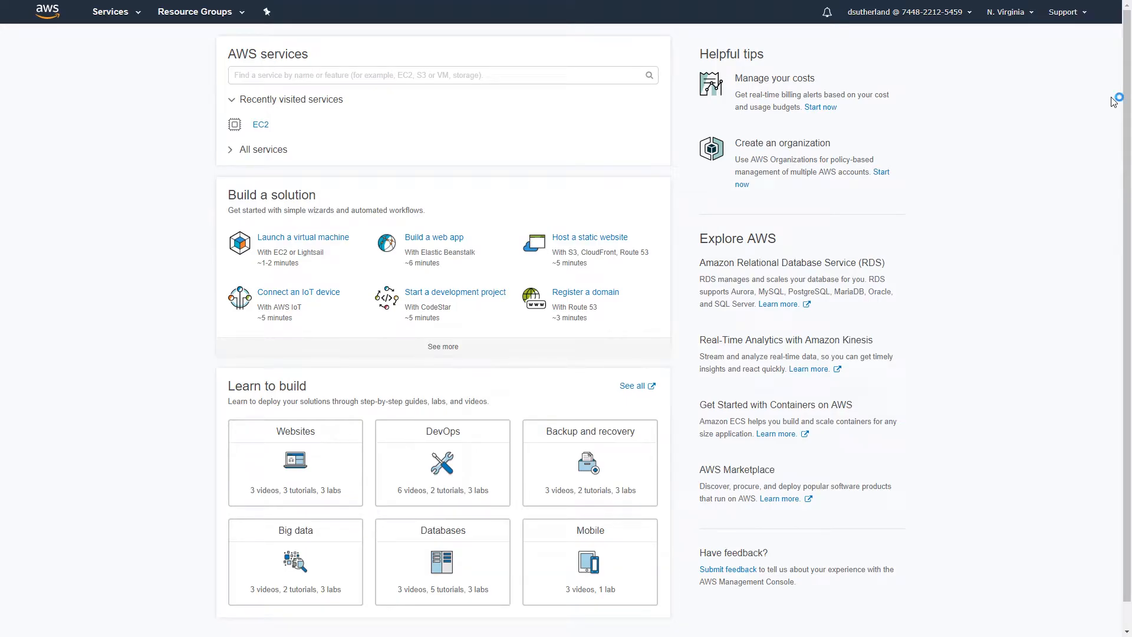
Go to EC2 from the services list and start launching a new instance.
{"action": "left_click", "coordinate": [110, 12]}
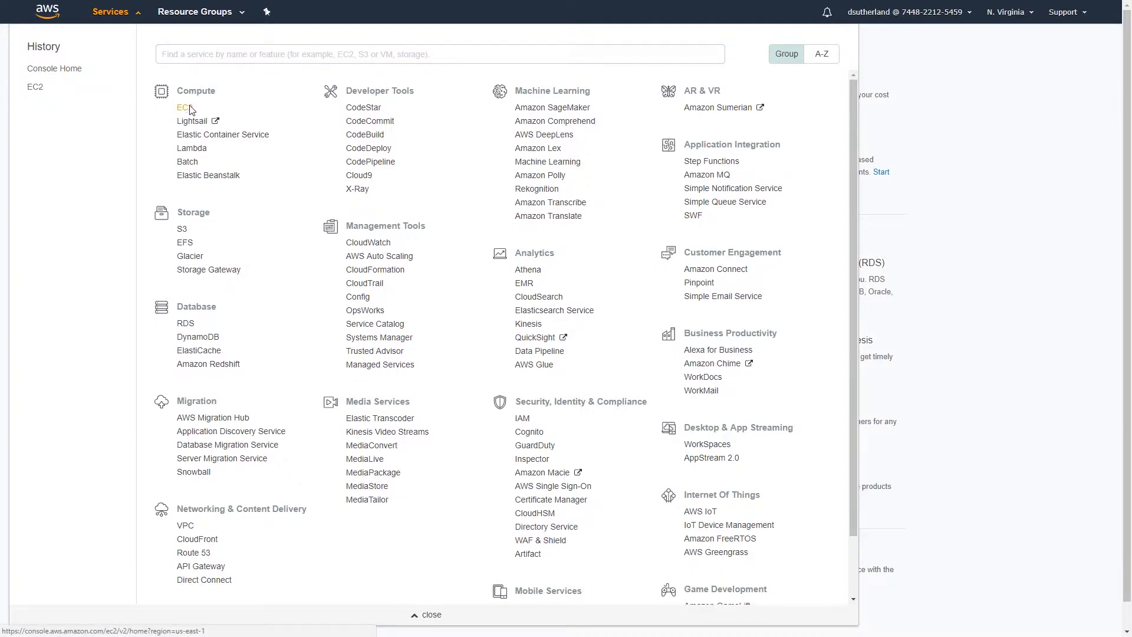
{"action": "left_click", "coordinate": [183, 106]}
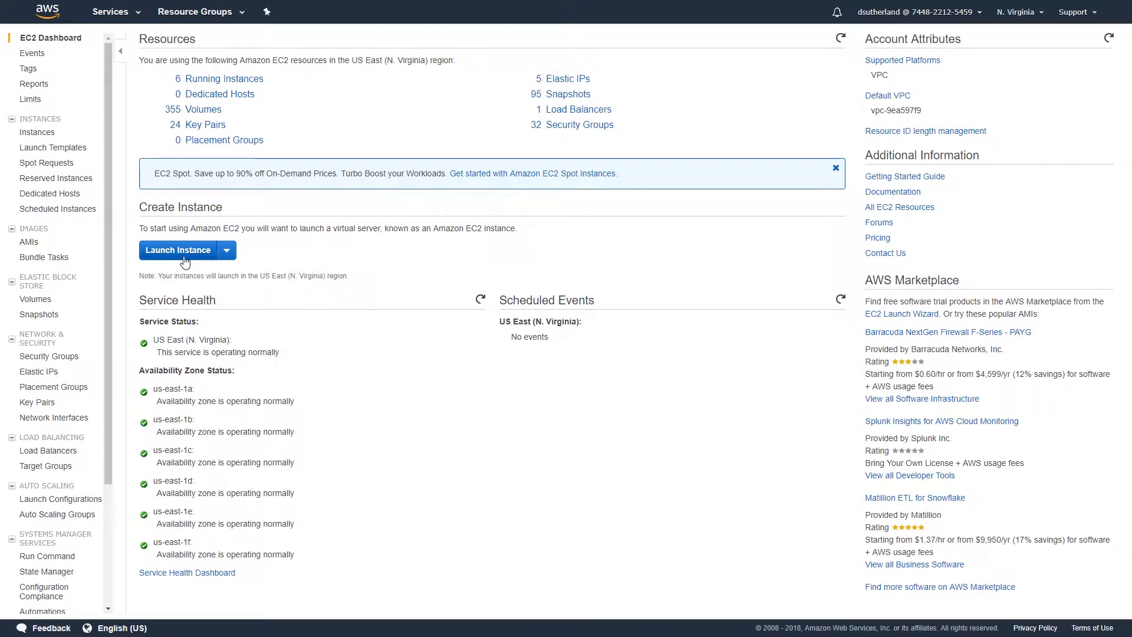
{"action": "left_click", "coordinate": [177, 250]}
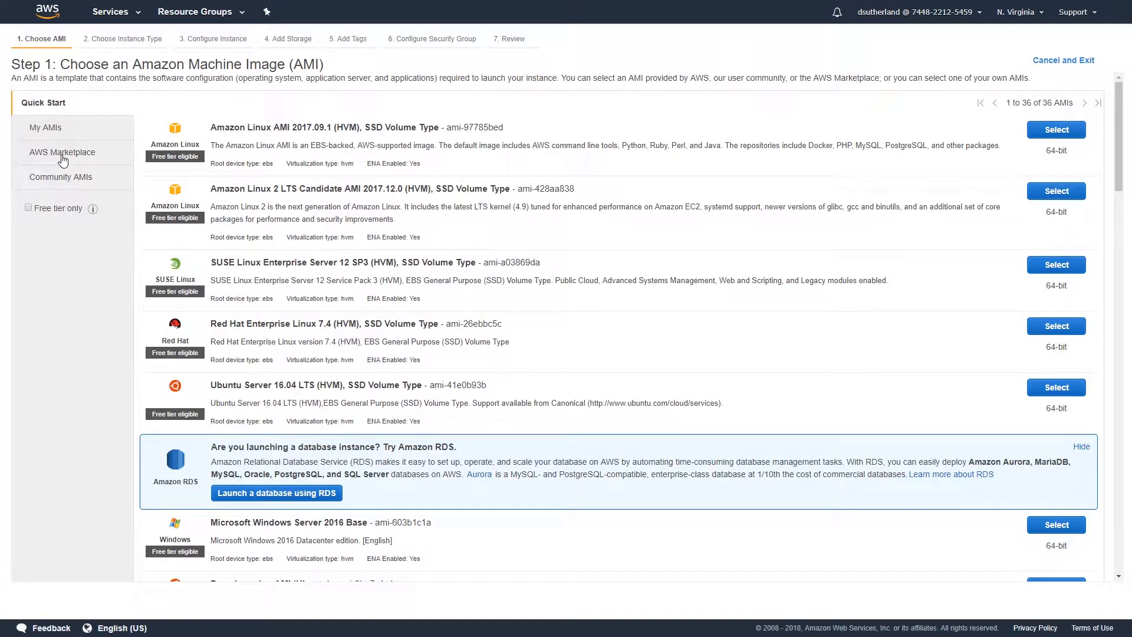
Search AWS Marketplace images for 'icinga' and open the Icinga 2.7 Bronze Support product page.
{"action": "left_click", "coordinate": [62, 151]}
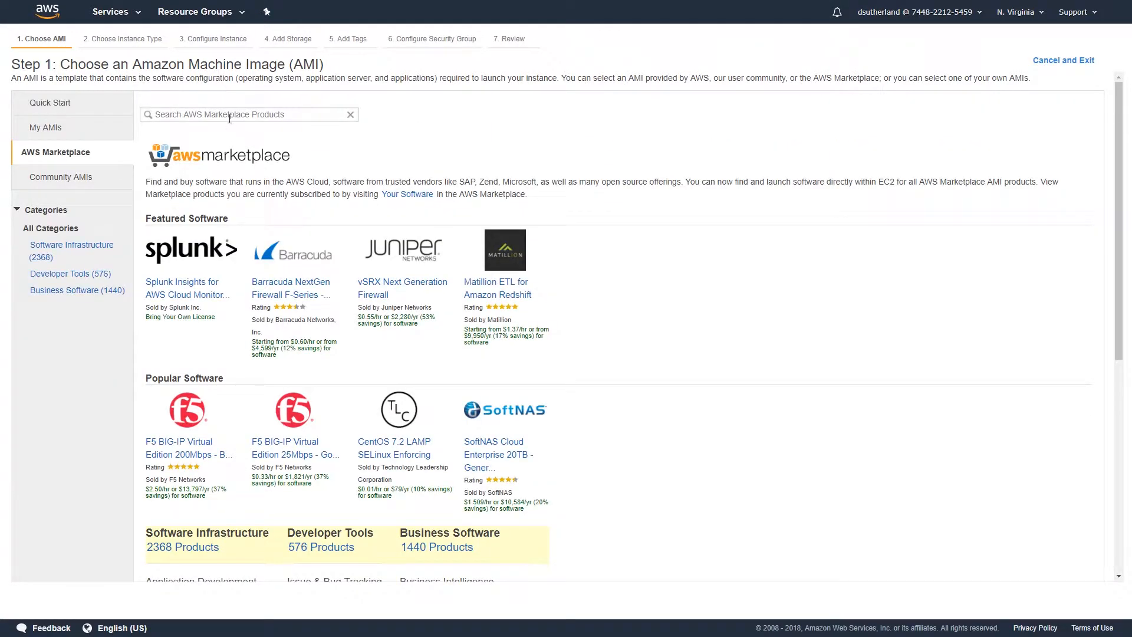
{"action": "type", "text": "icinga"}
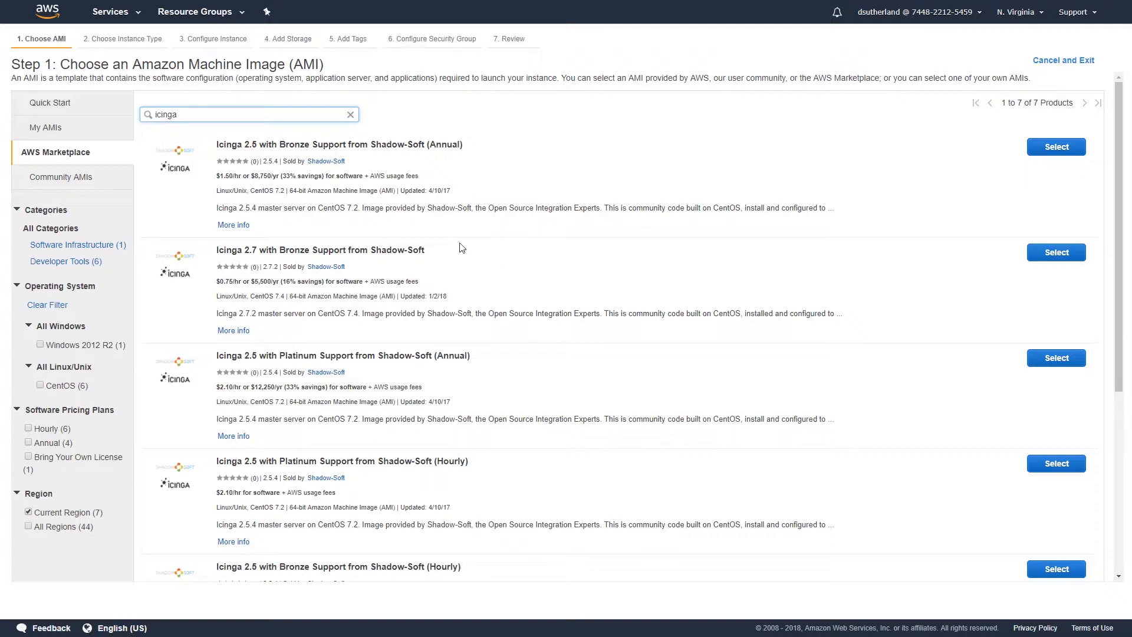
{"action": "mouse_move", "coordinate": [307, 245]}
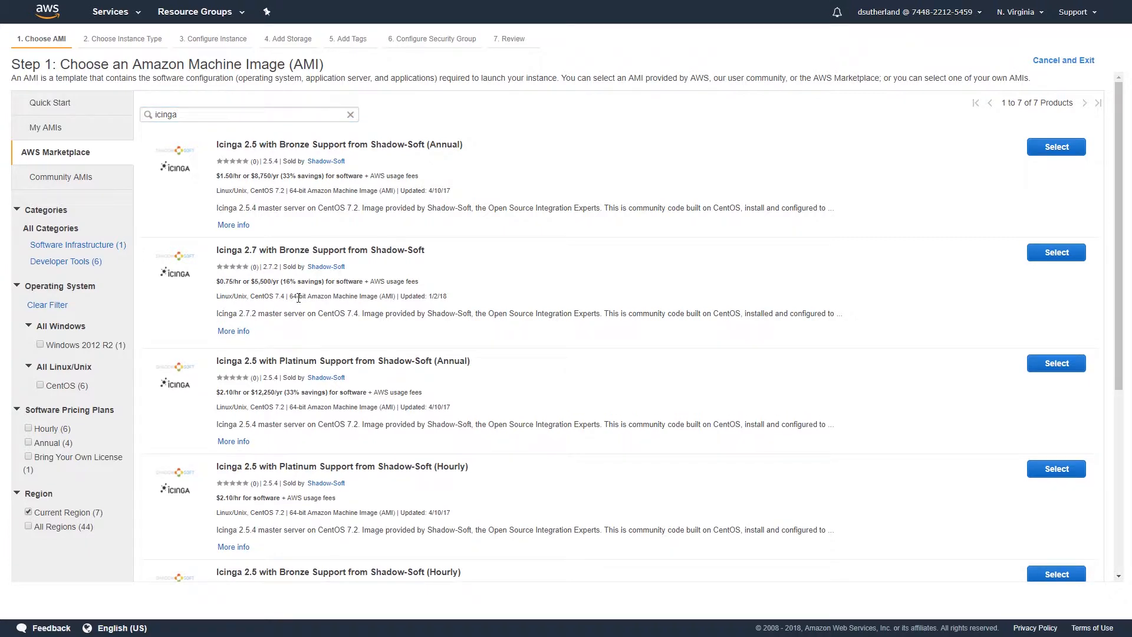
{"action": "left_click", "coordinate": [234, 331]}
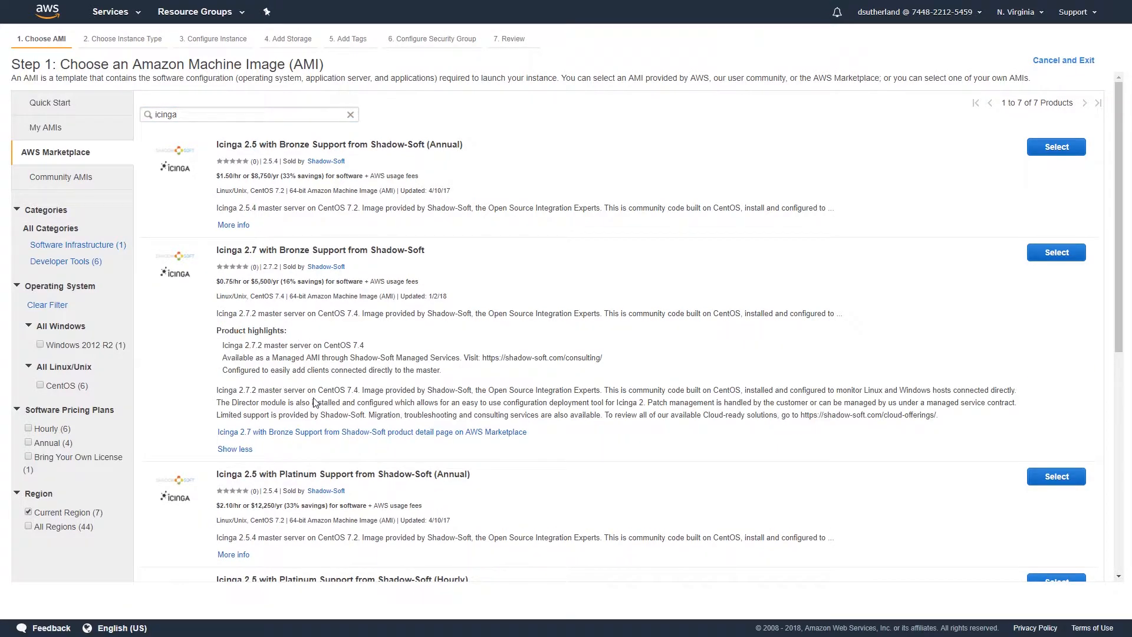
{"action": "left_click", "coordinate": [371, 431]}
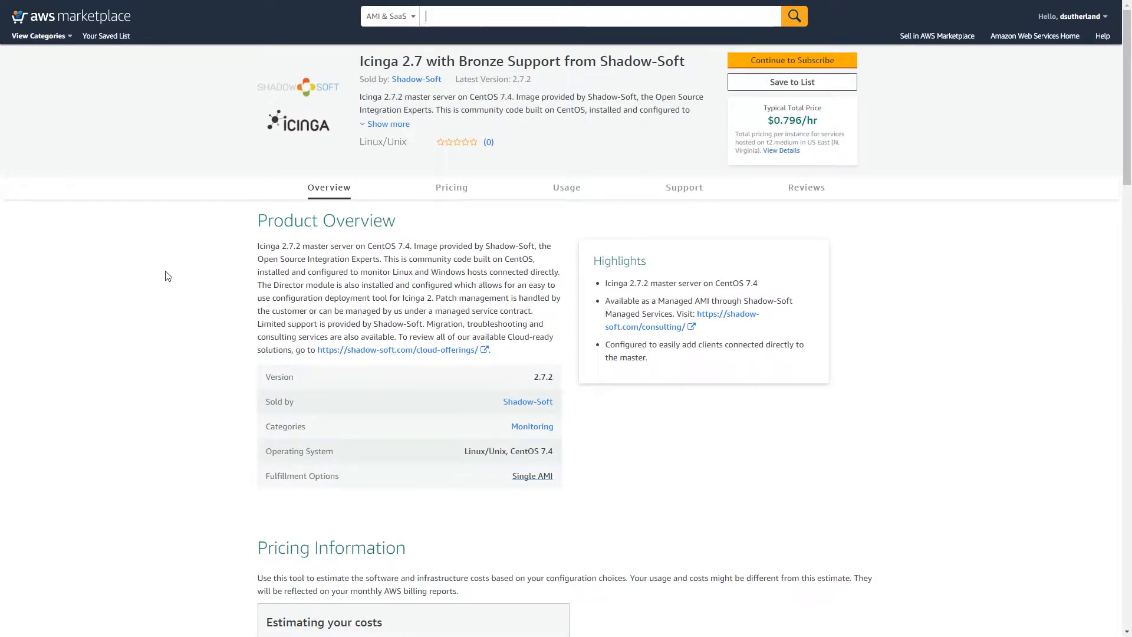
Scroll through the Icinga 2.7 Overview, Pricing and Shadow-Soft Support sections.
{"action": "scroll", "scroll_direction": "down", "scroll_amount": 3}
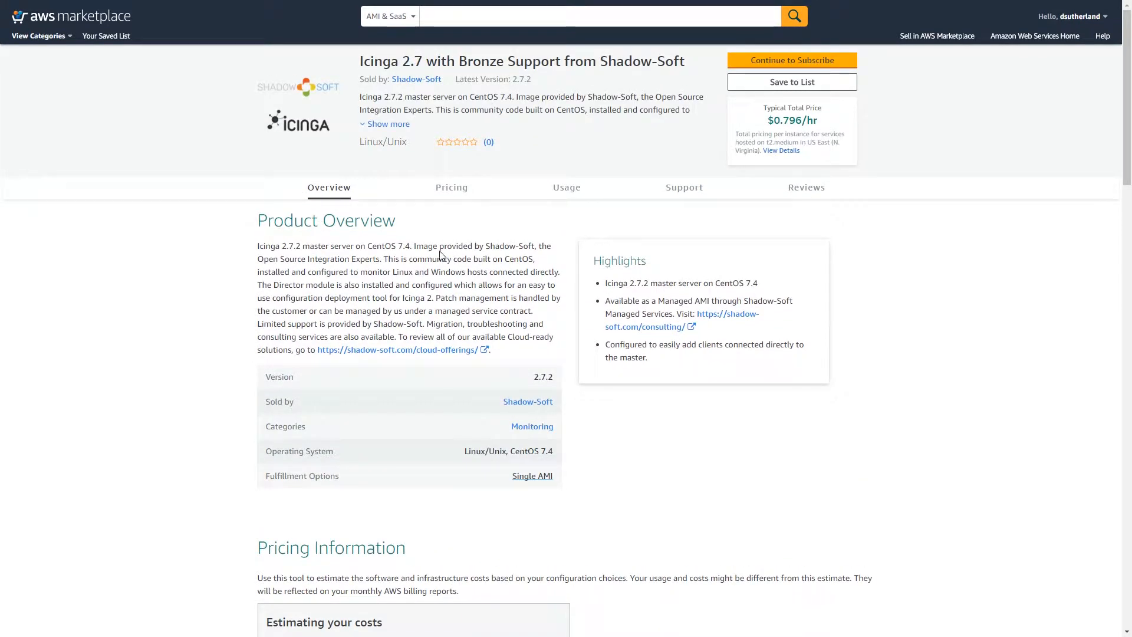
{"action": "scroll", "scroll_direction": "down", "scroll_amount": 3}
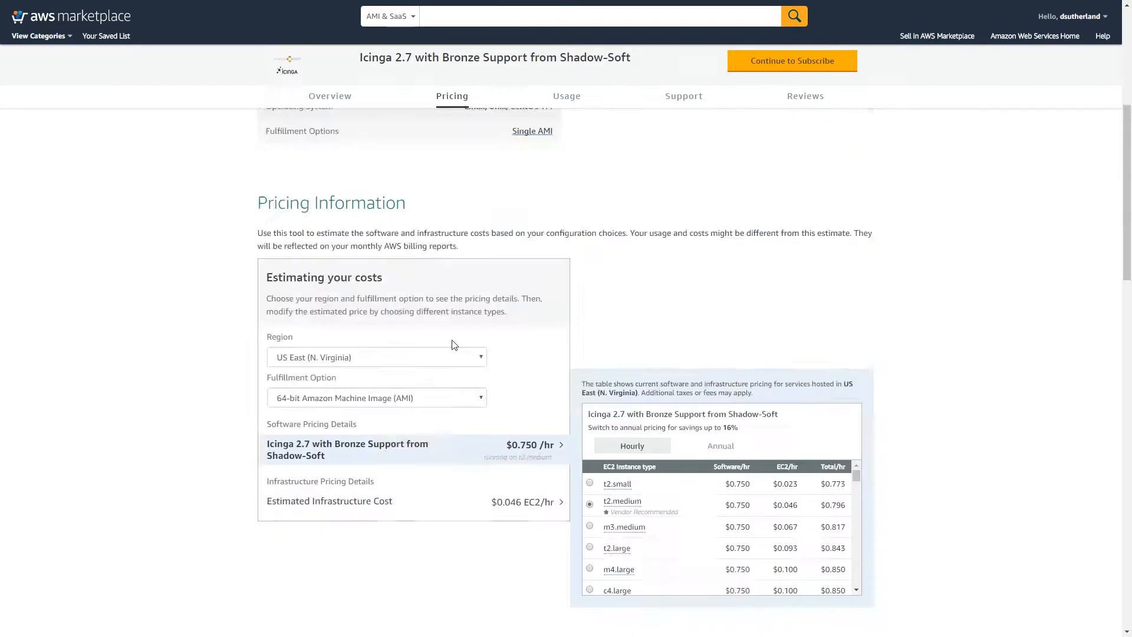
{"action": "scroll", "scroll_direction": "down", "scroll_amount": 3}
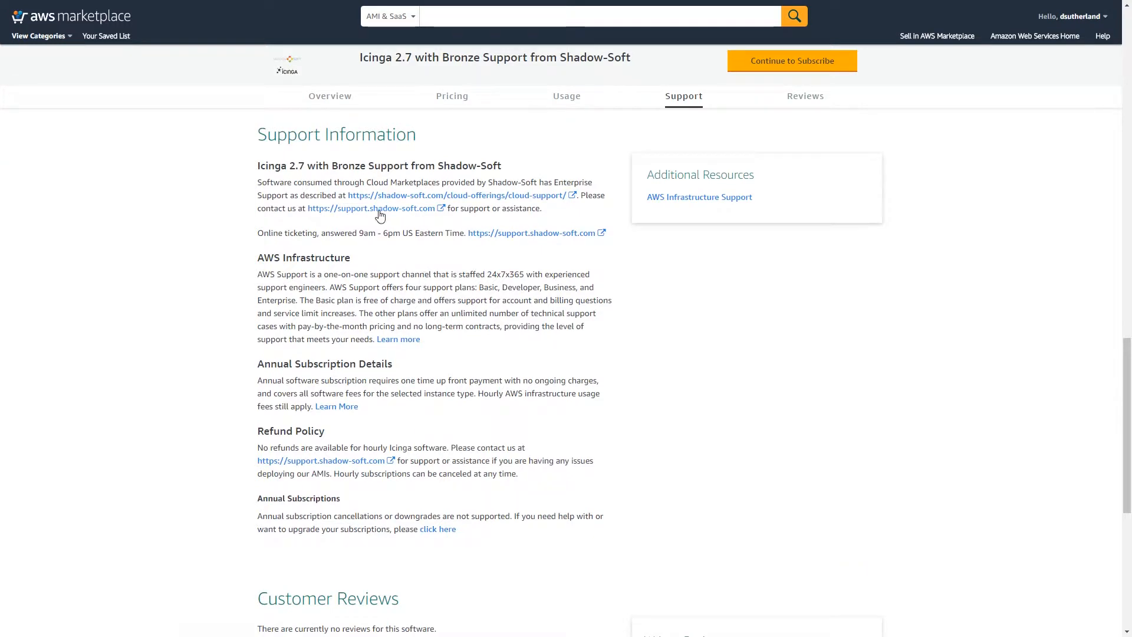
{"action": "mouse_move", "coordinate": [364, 215]}
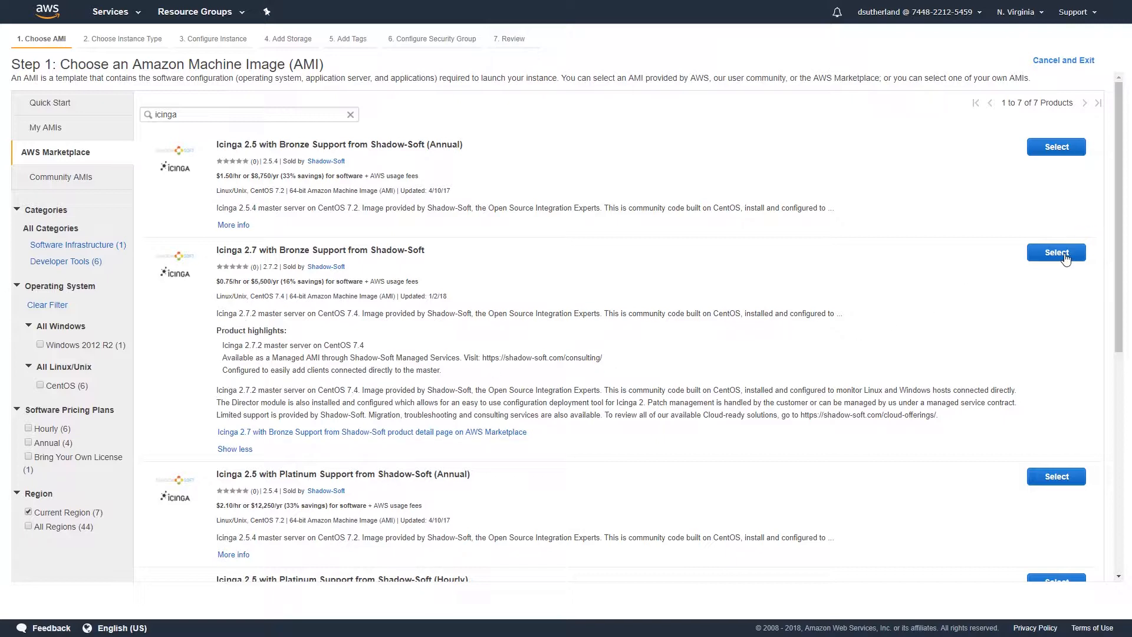
Select the Icinga 2.7 with Bronze Support image and accept its pricing.
{"action": "left_click", "coordinate": [1055, 252]}
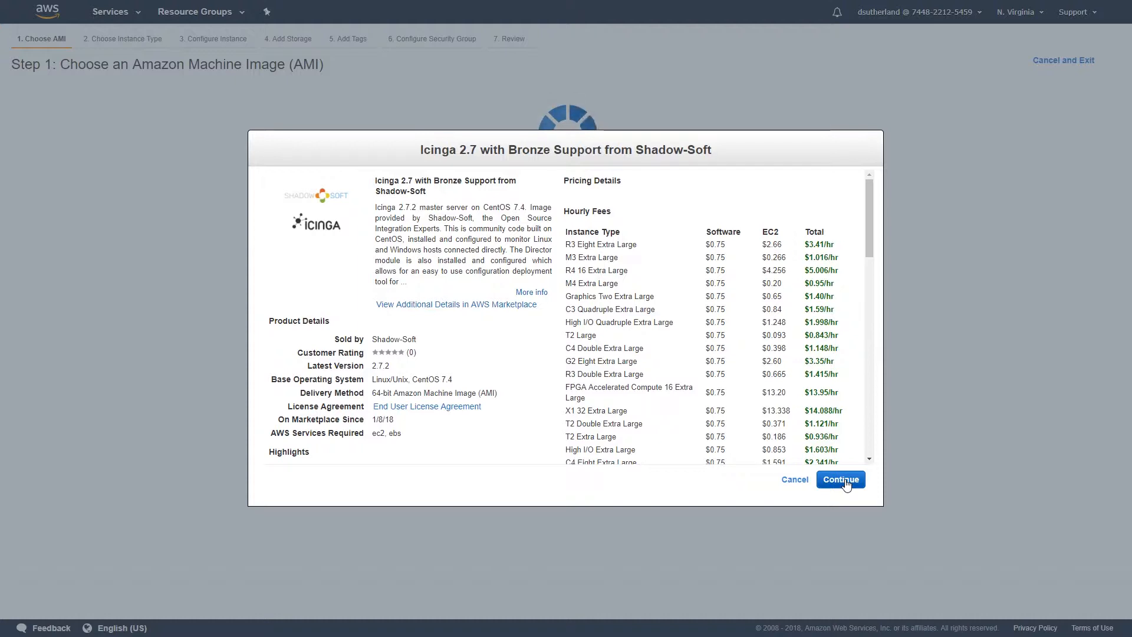
{"action": "left_click", "coordinate": [840, 479]}
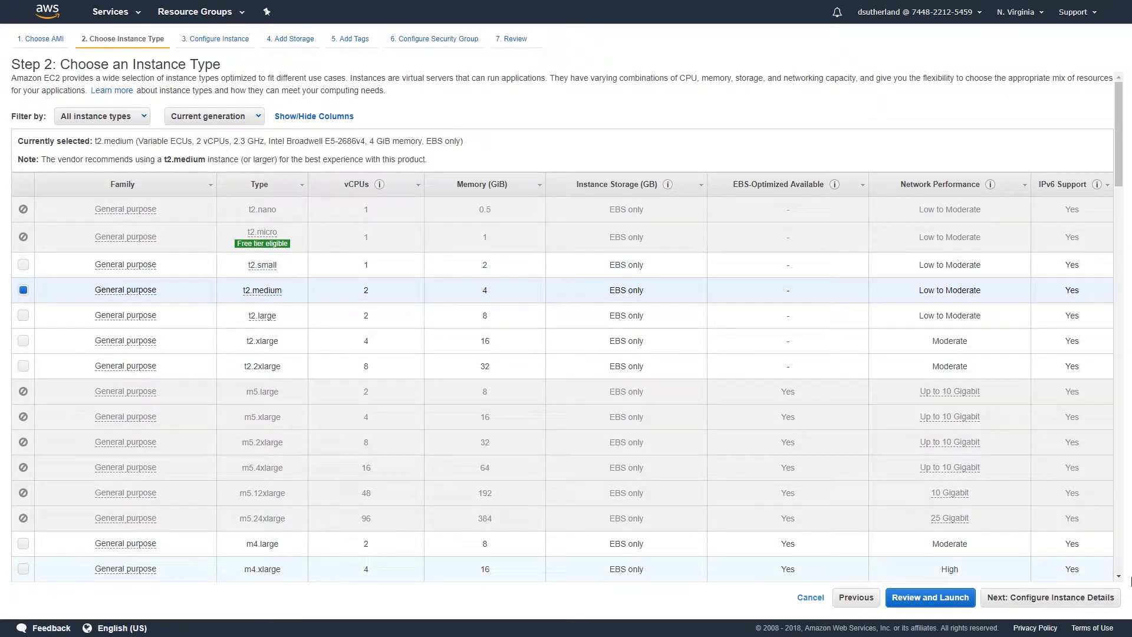
Keep t2.medium and the default instance details, advancing to storage.
{"action": "left_click", "coordinate": [1047, 597]}
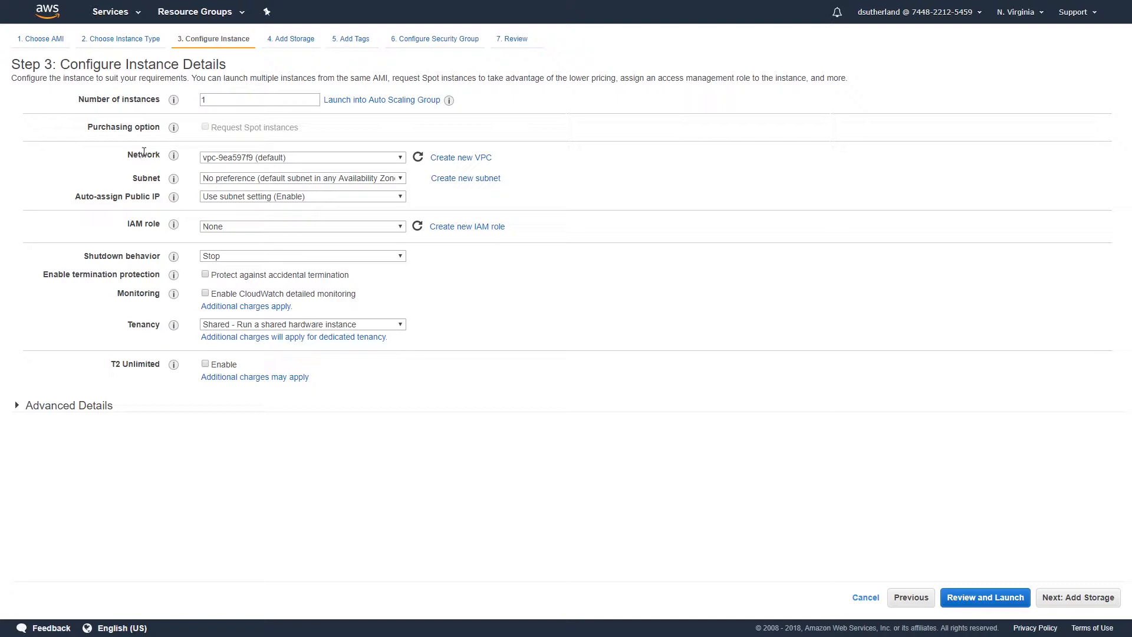
{"action": "mouse_move", "coordinate": [171, 134]}
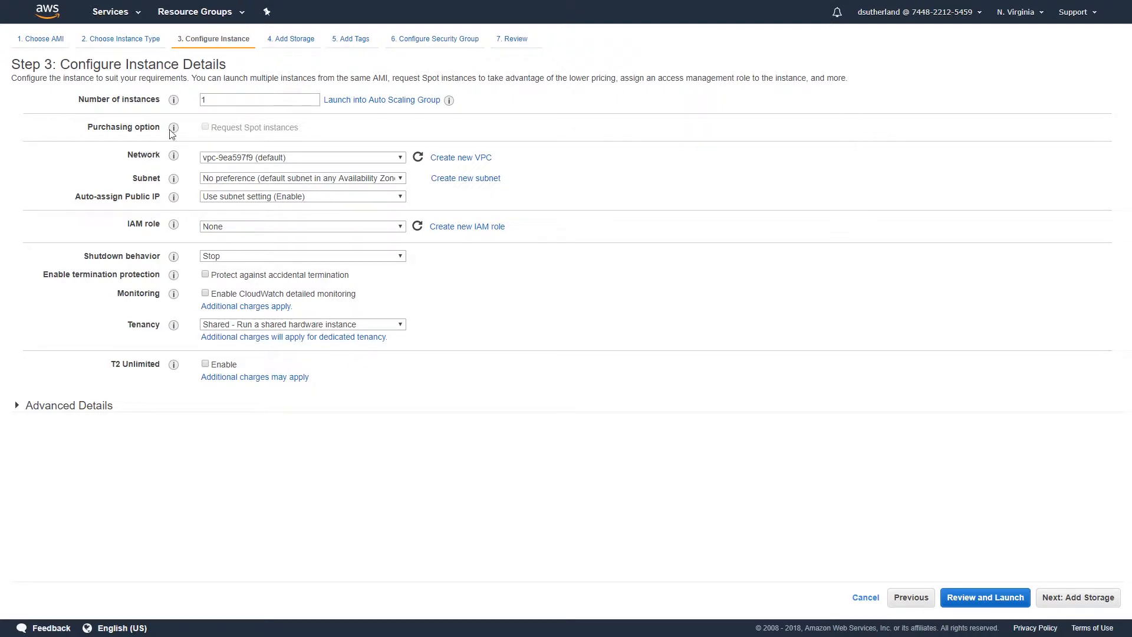
{"action": "left_click", "coordinate": [1076, 597]}
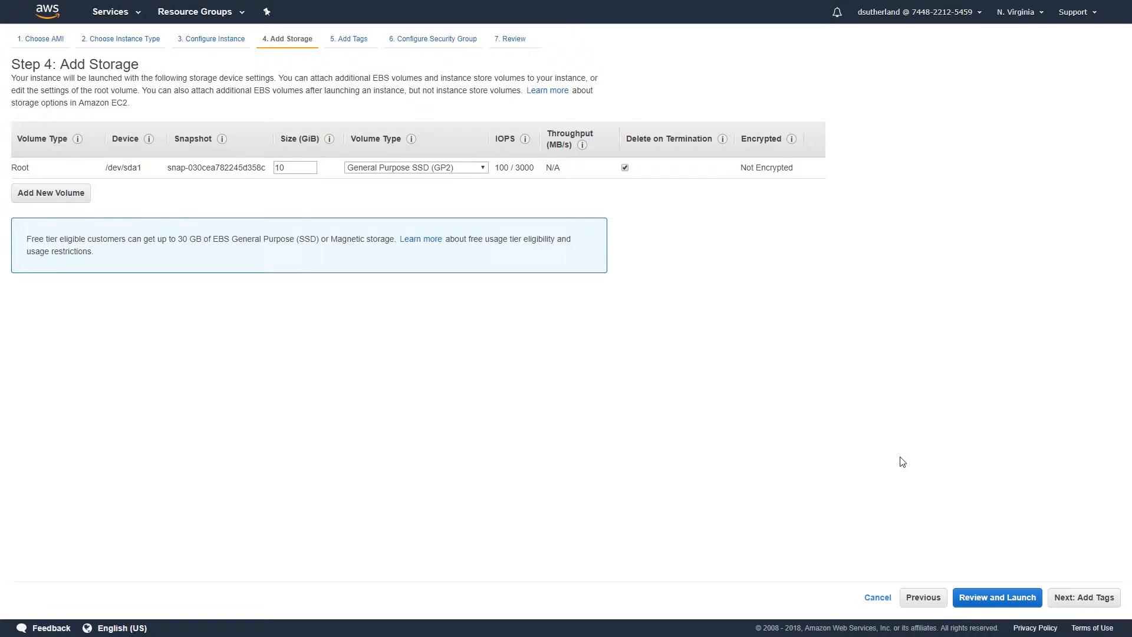
{"action": "mouse_move", "coordinate": [926, 450]}
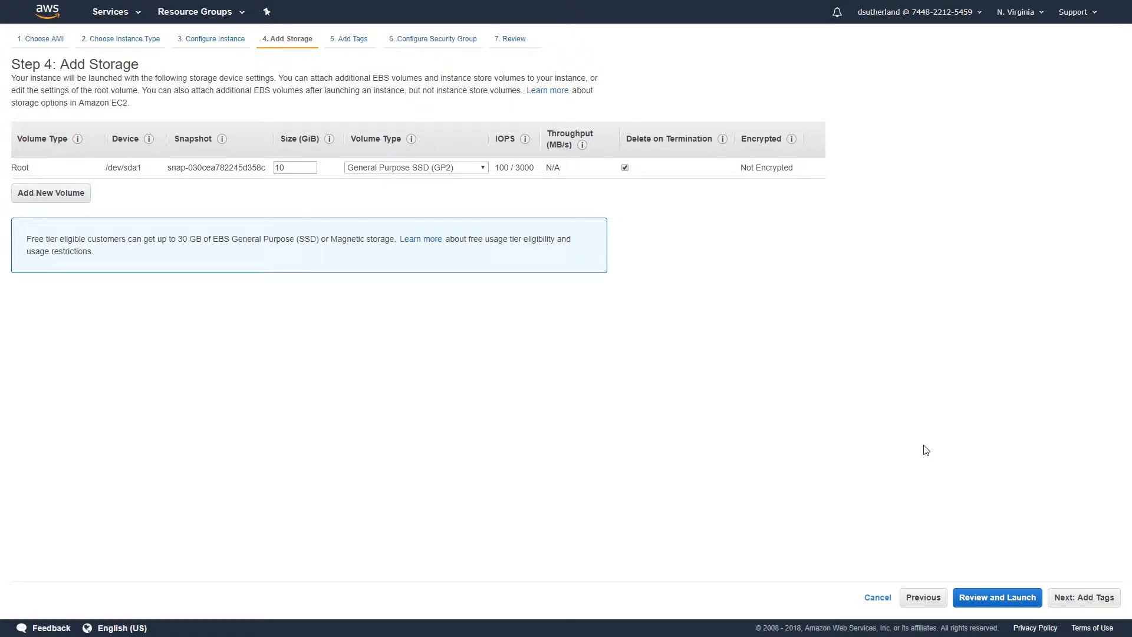
Leave the root volume at 10 GiB and advance to tags.
{"action": "left_click", "coordinate": [294, 167]}
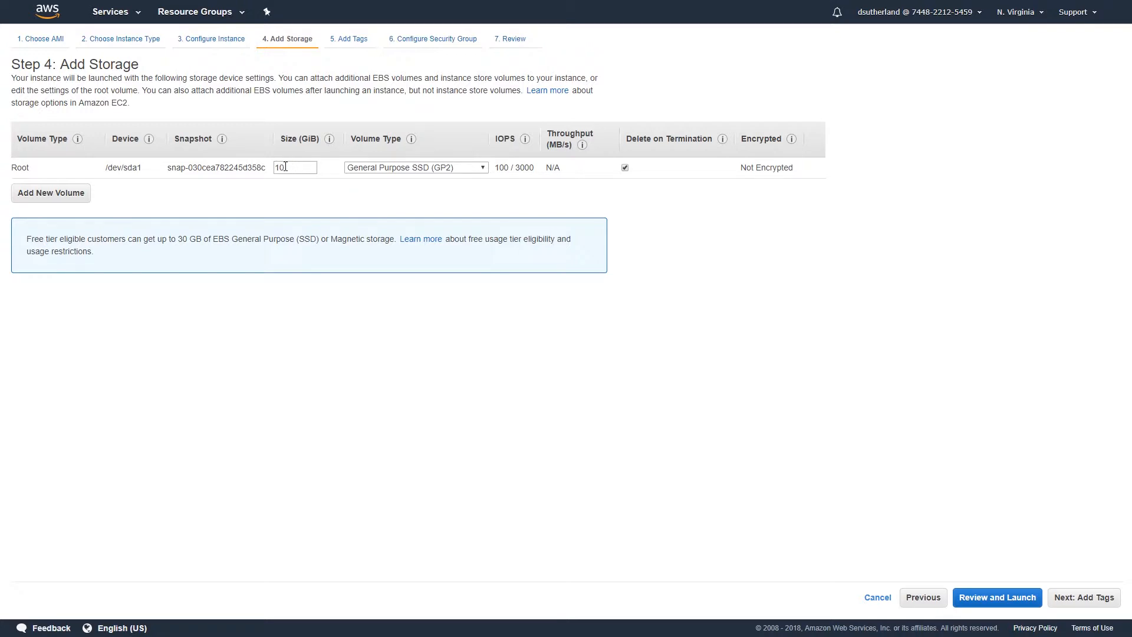
{"action": "left_click", "coordinate": [1083, 597]}
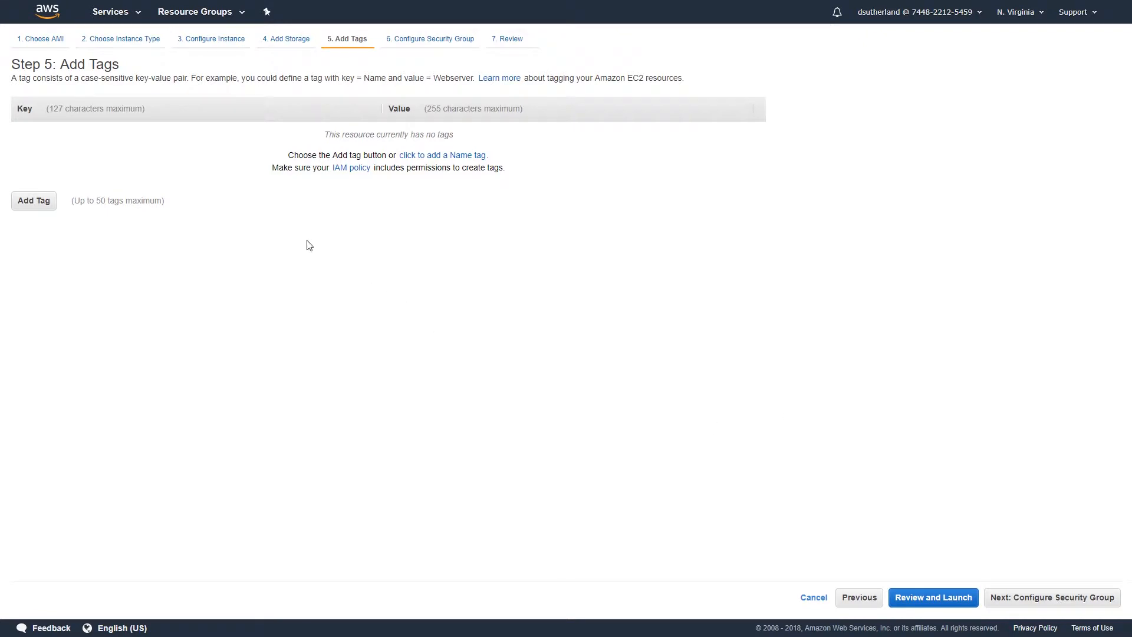
{"action": "mouse_move", "coordinate": [472, 166]}
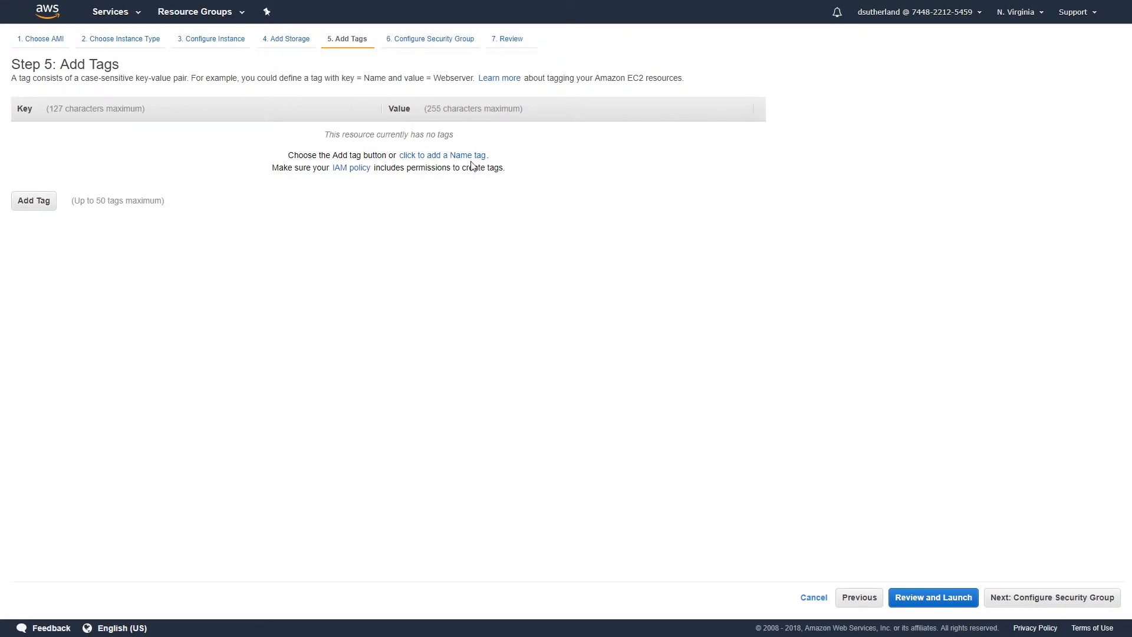
Tag the instance Name=IcingaDemo and advance to security group configuration.
{"action": "left_click", "coordinate": [442, 155]}
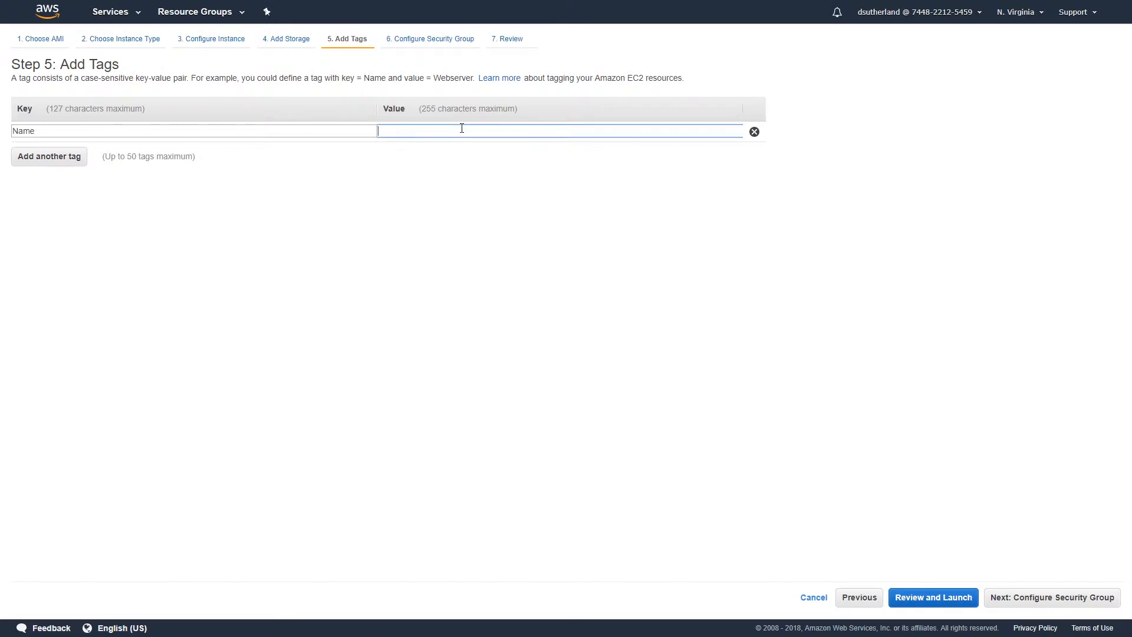
{"action": "type", "text": "IcingaDemo"}
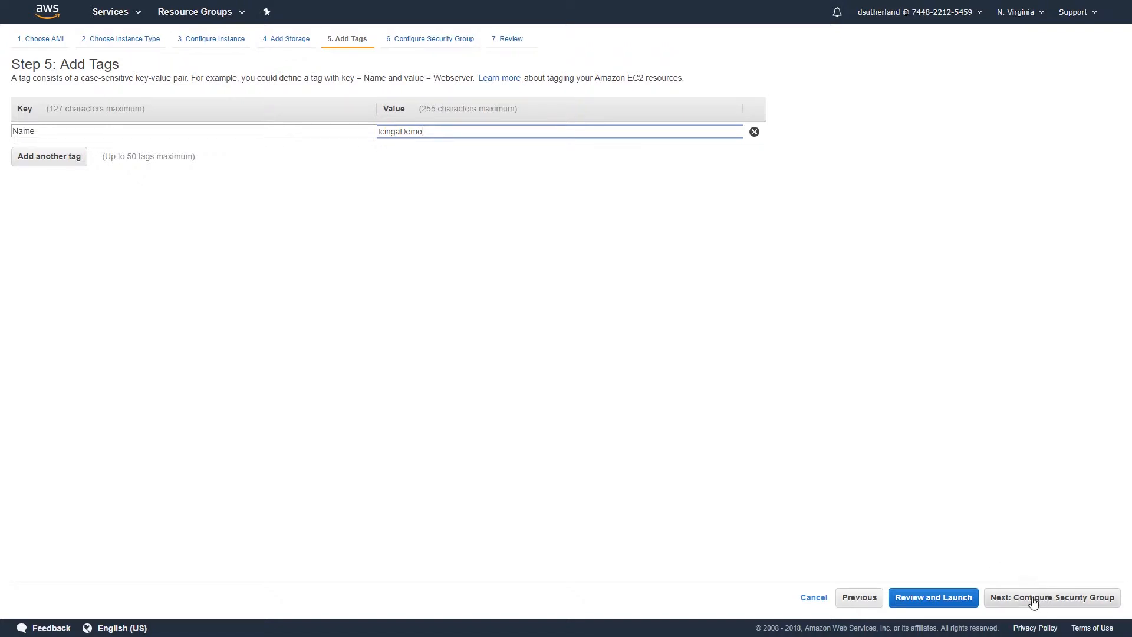
{"action": "mouse_move", "coordinate": [1035, 605]}
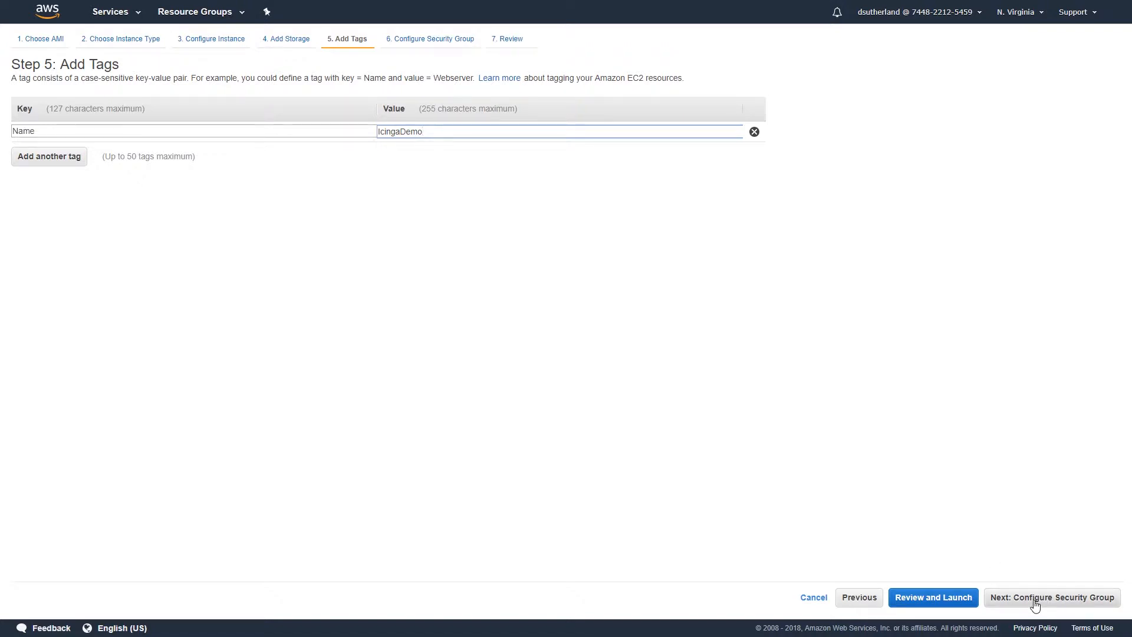
{"action": "left_click", "coordinate": [1051, 597]}
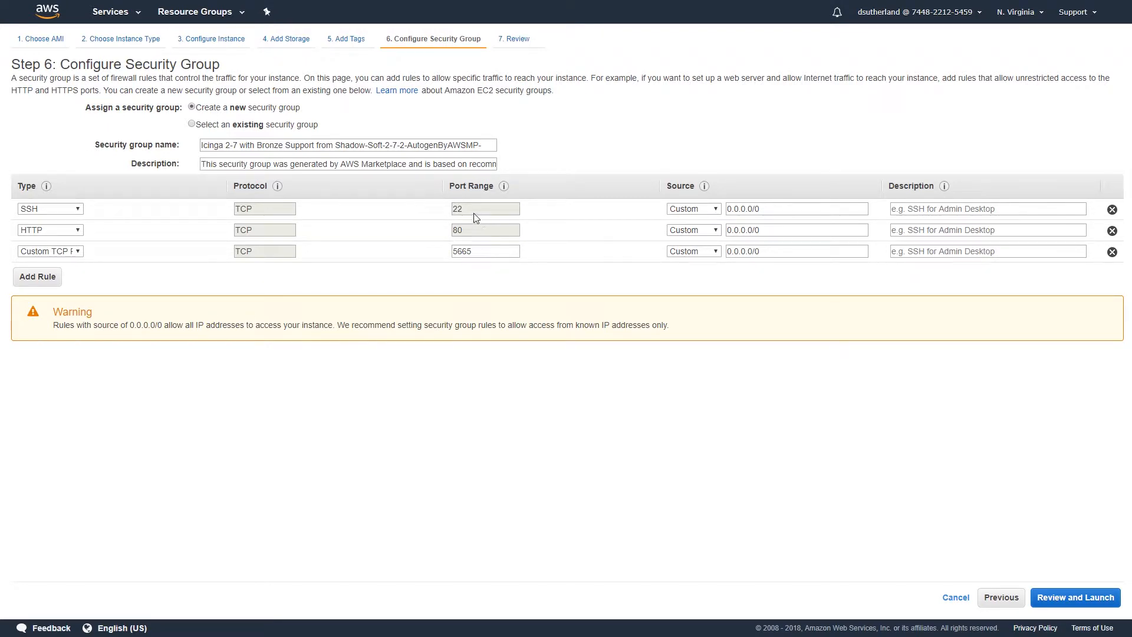
{"action": "double_click", "coordinate": [485, 209]}
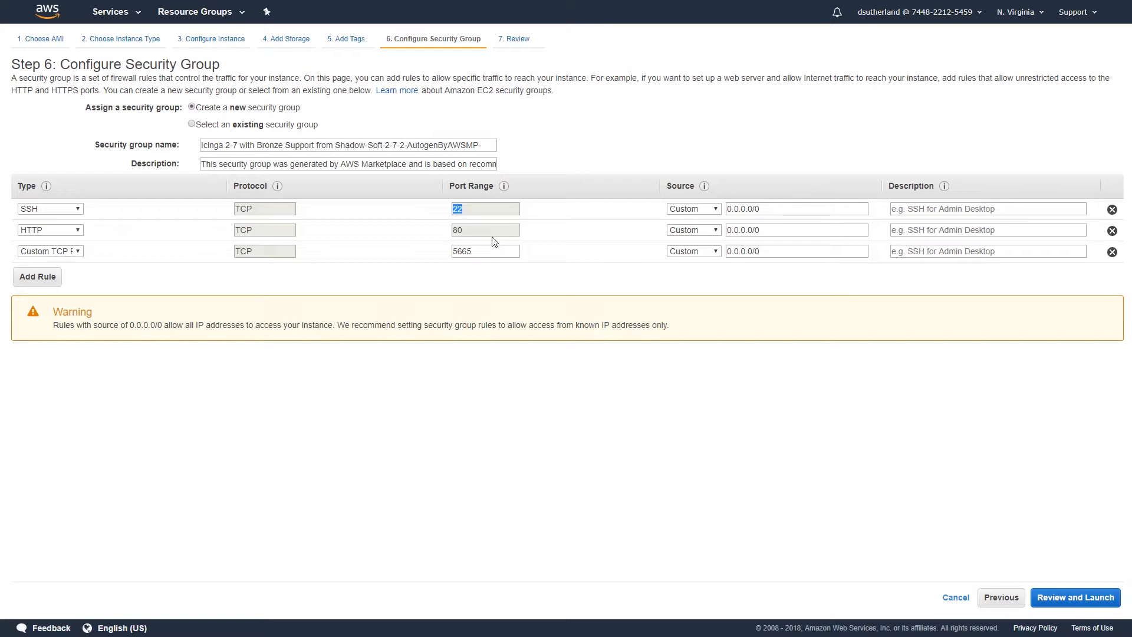
{"action": "left_click", "coordinate": [485, 230]}
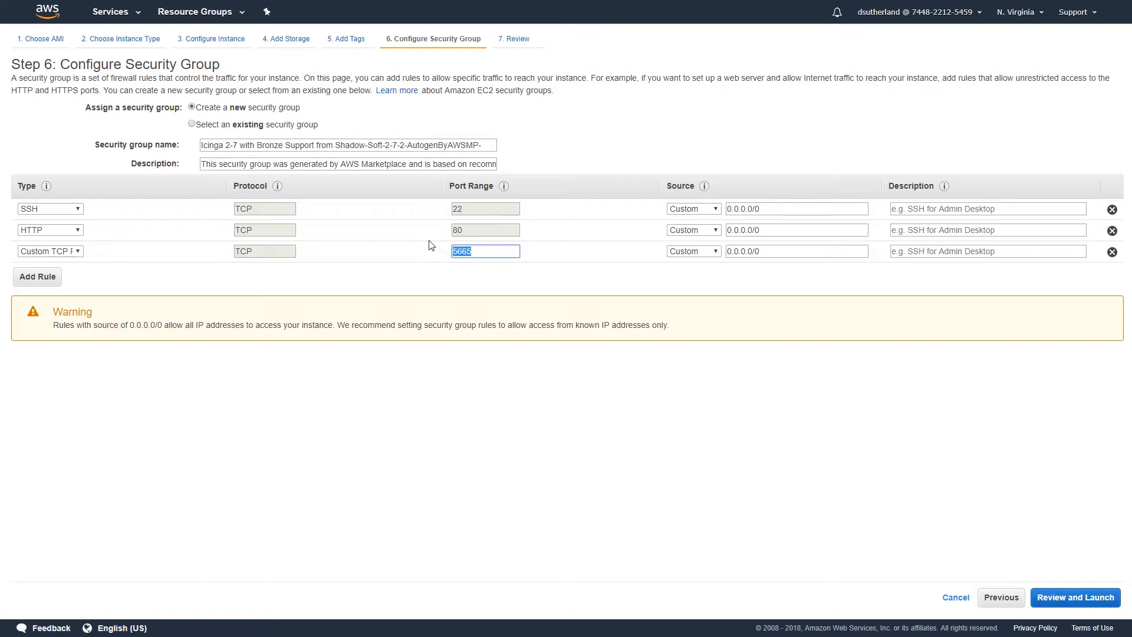
{"action": "mouse_move", "coordinate": [834, 322]}
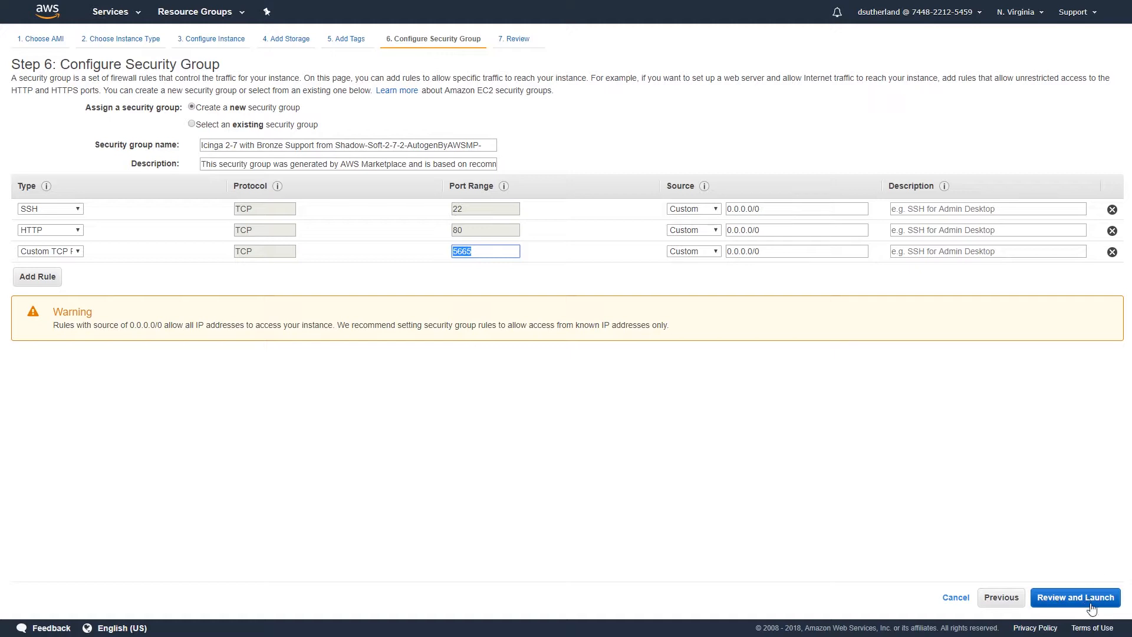
Open the Review Instance Launch page for the Icinga 2.7 t2.medium instance.
{"action": "left_click", "coordinate": [1074, 597]}
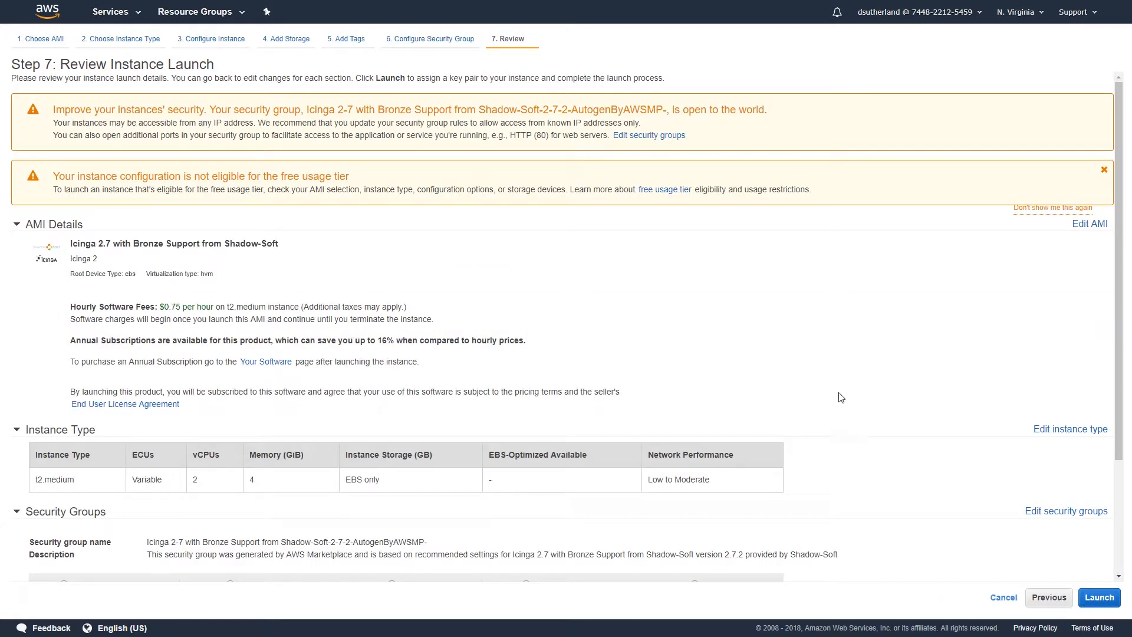
{"action": "mouse_move", "coordinate": [566, 285]}
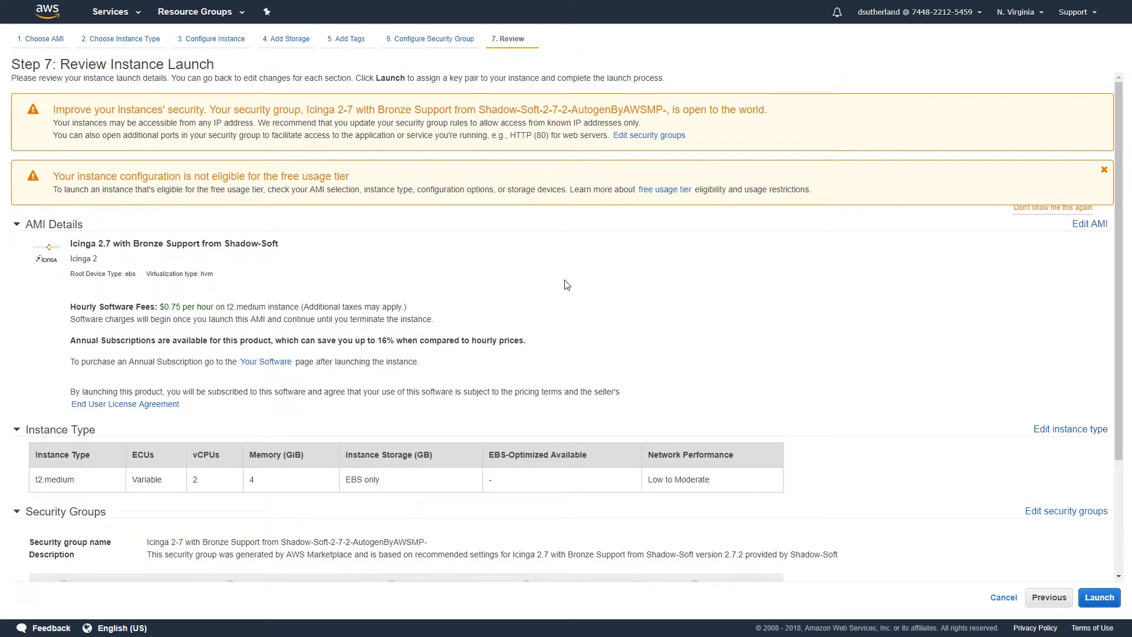
{"action": "mouse_move", "coordinate": [61, 410]}
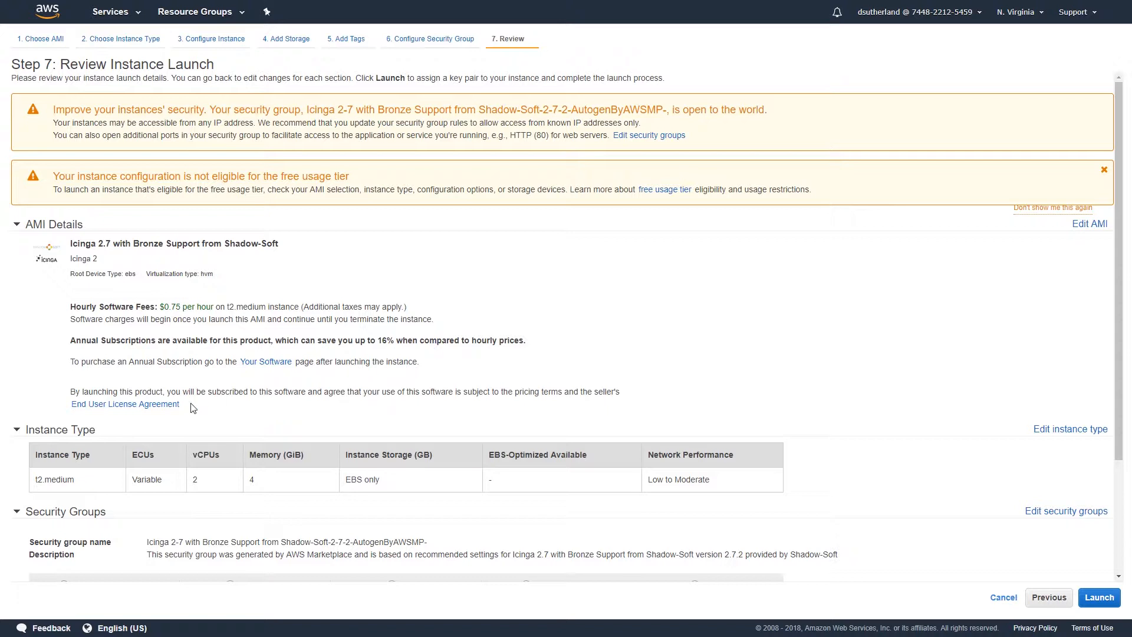
{"action": "mouse_move", "coordinate": [58, 409]}
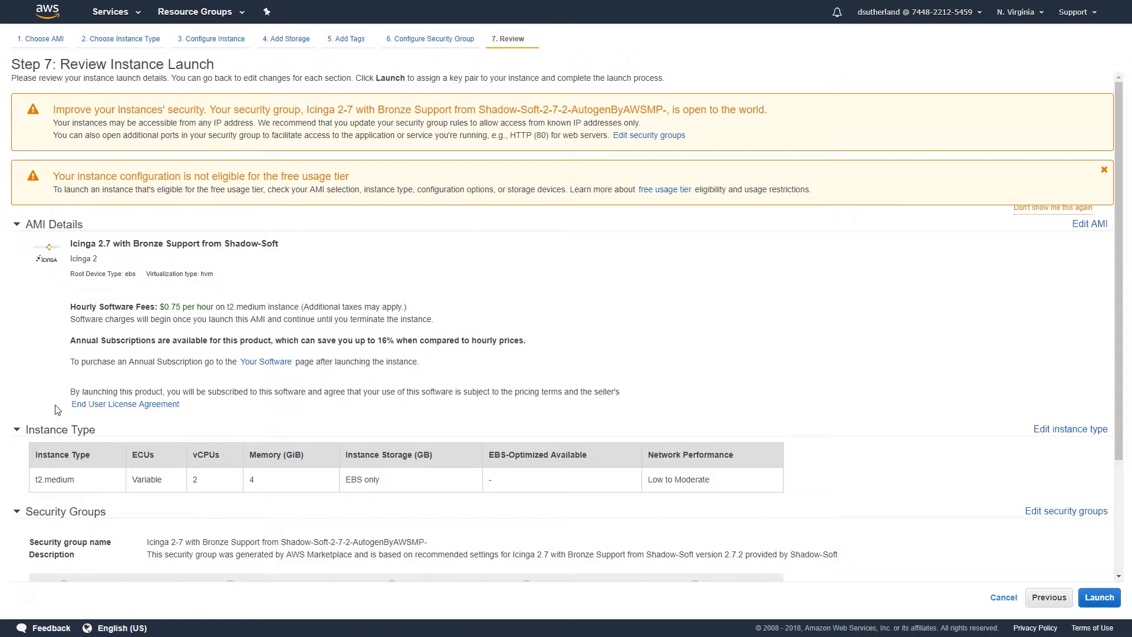
{"action": "mouse_move", "coordinate": [61, 406]}
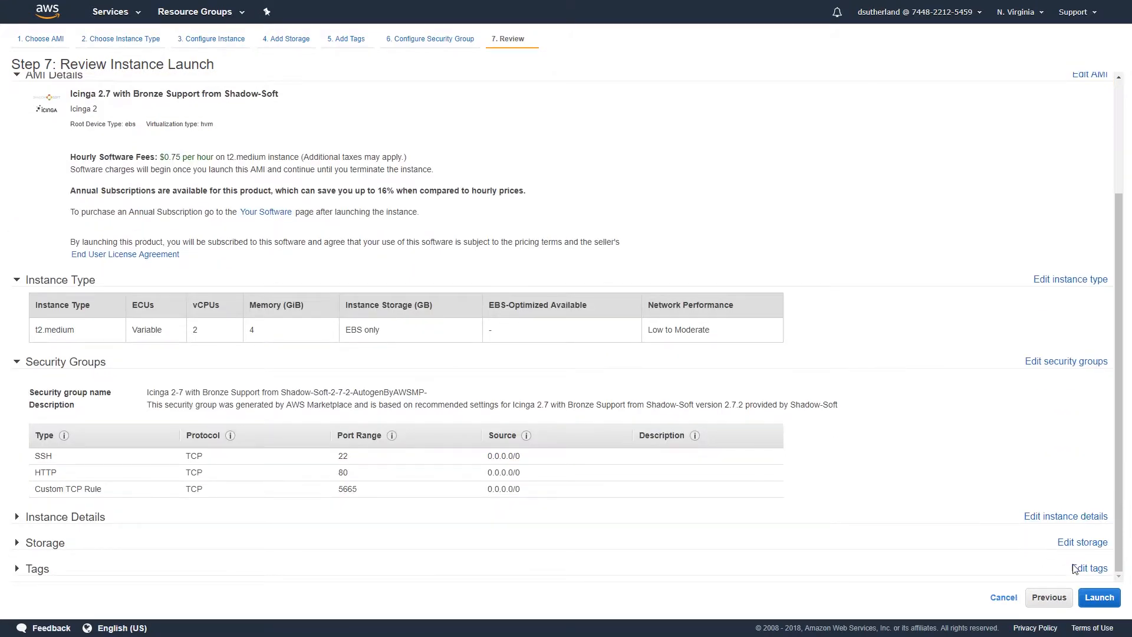
Launch the instance using existing key pair AnsibleKeyPair, acknowledging the private key file.
{"action": "left_click", "coordinate": [1098, 598]}
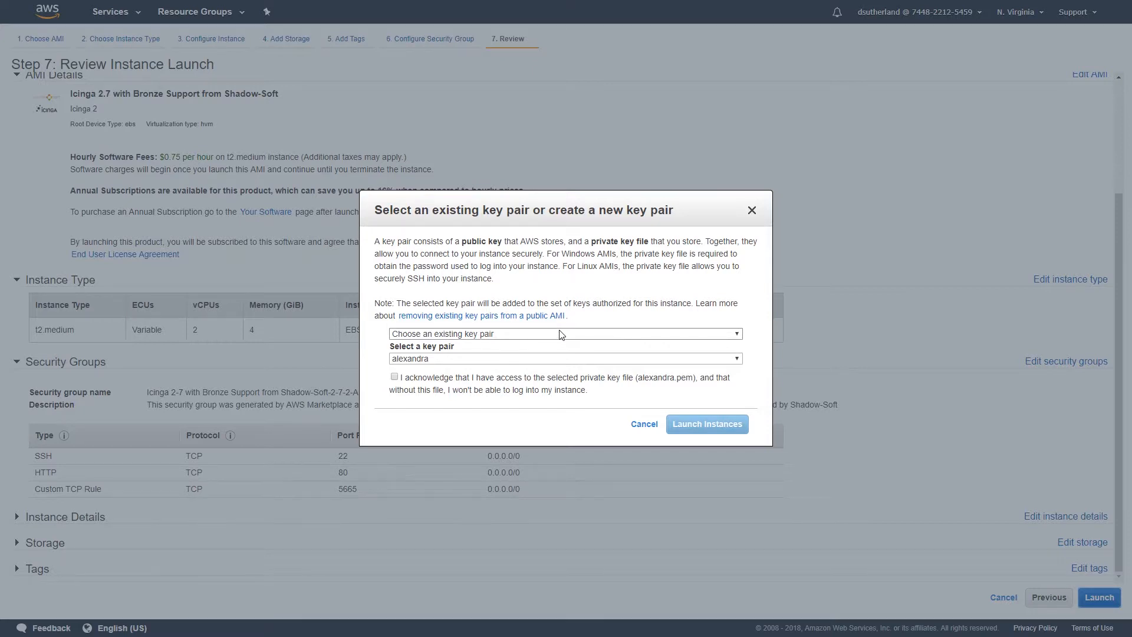
{"action": "mouse_move", "coordinate": [556, 356]}
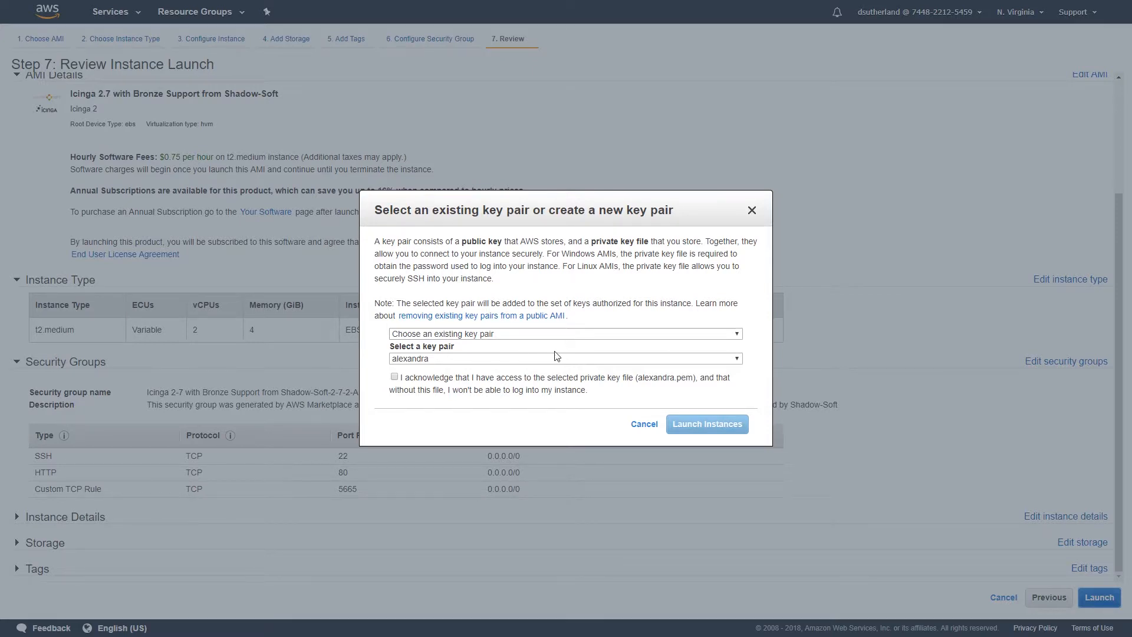
{"action": "left_click", "coordinate": [565, 333]}
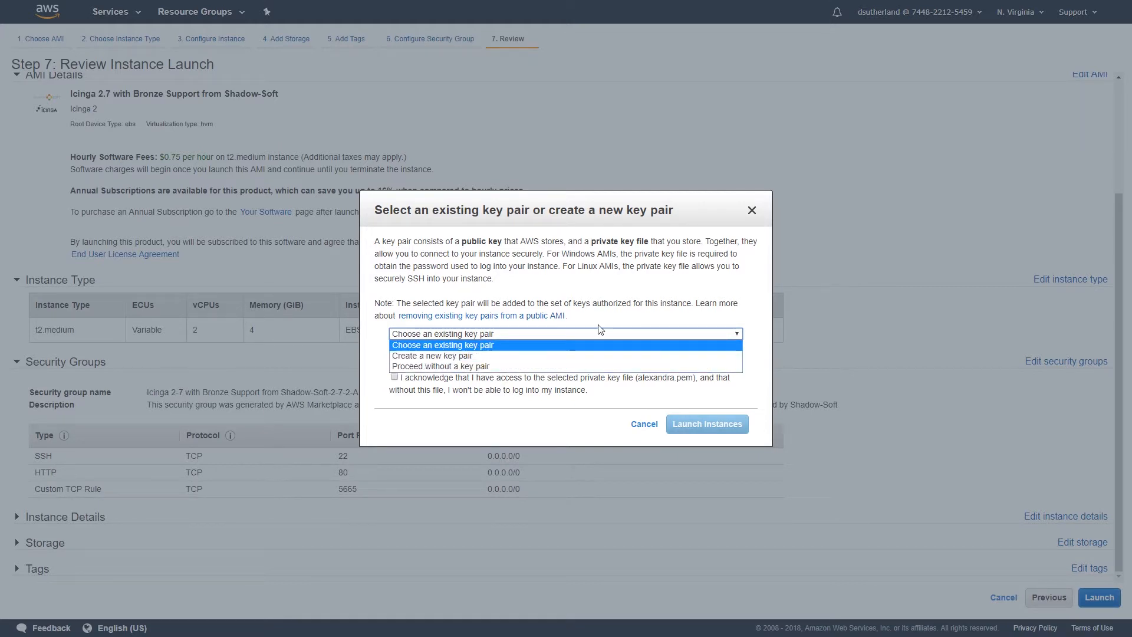
{"action": "left_click", "coordinate": [432, 355]}
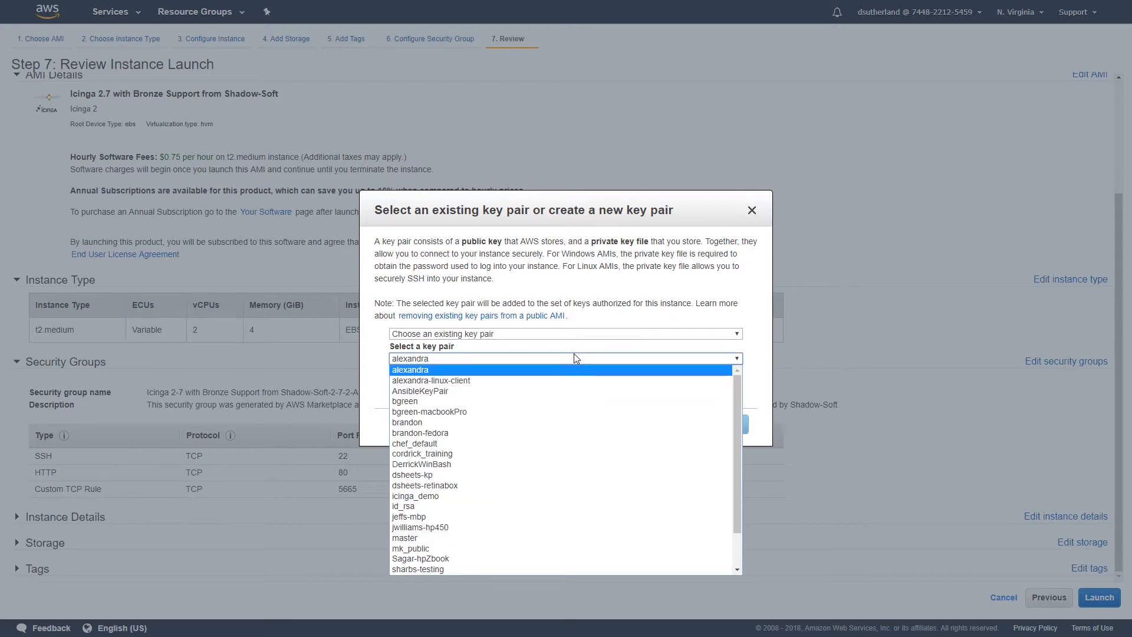
{"action": "left_click", "coordinate": [419, 391]}
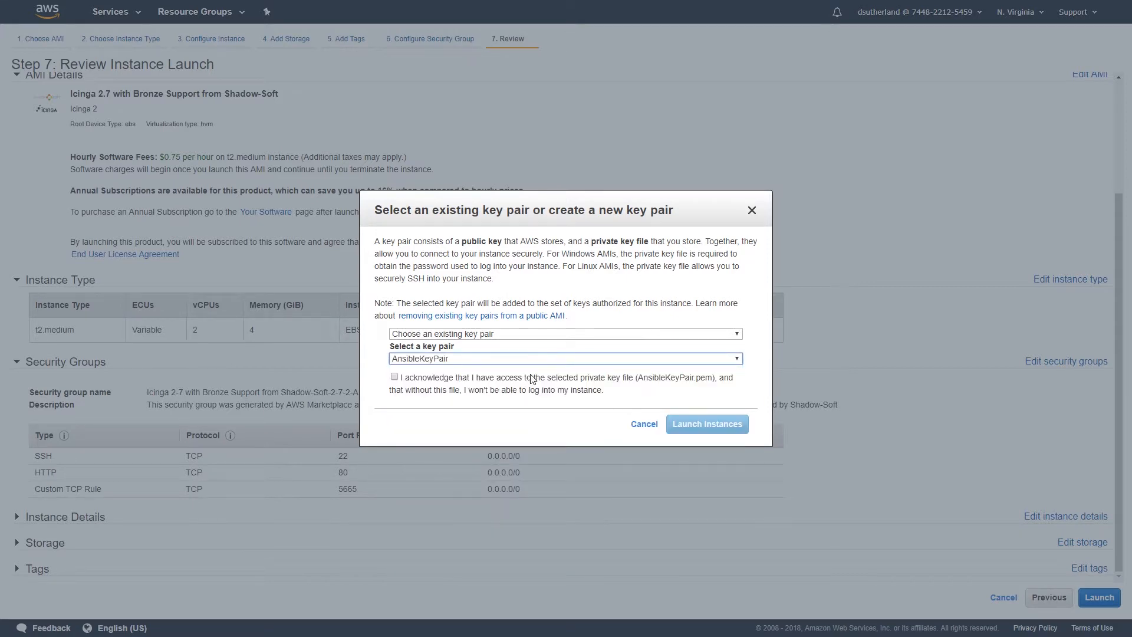
{"action": "left_click", "coordinate": [394, 376]}
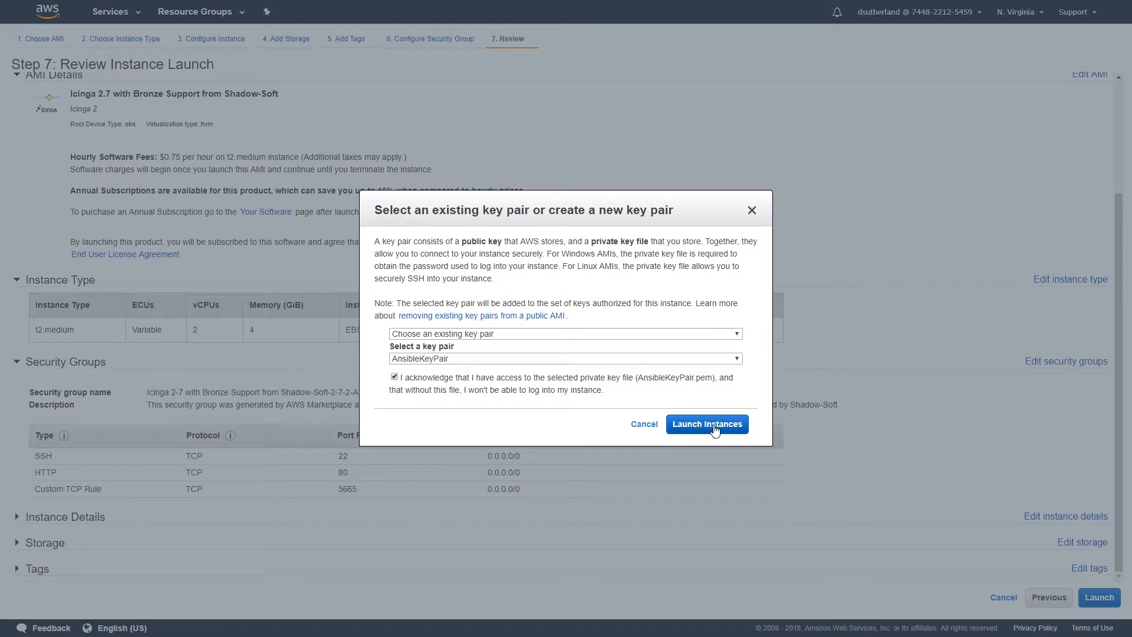
{"action": "left_click", "coordinate": [707, 424]}
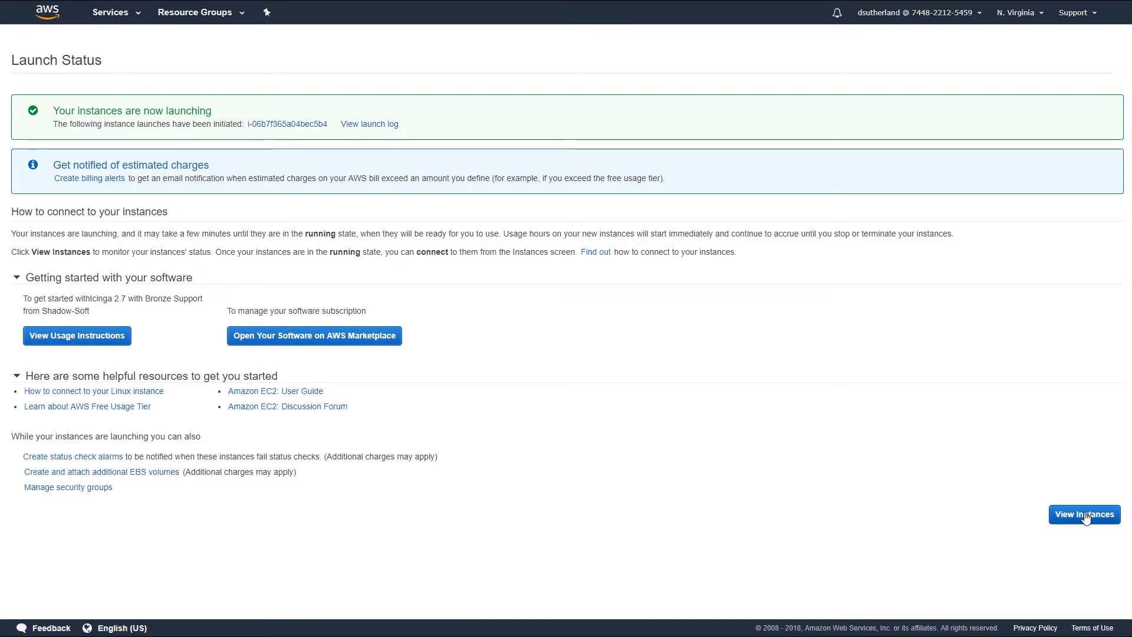
View the running IcingaDemo instance and copy its Public DNS (IPv4) address.
{"action": "left_click", "coordinate": [1083, 514]}
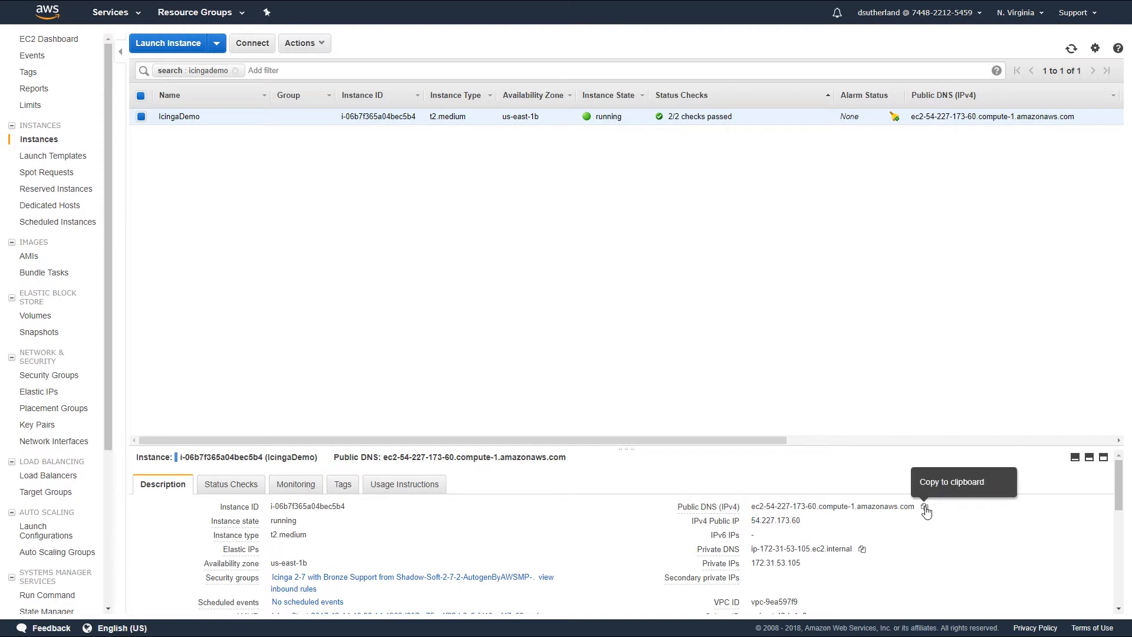
{"action": "left_click", "coordinate": [925, 506]}
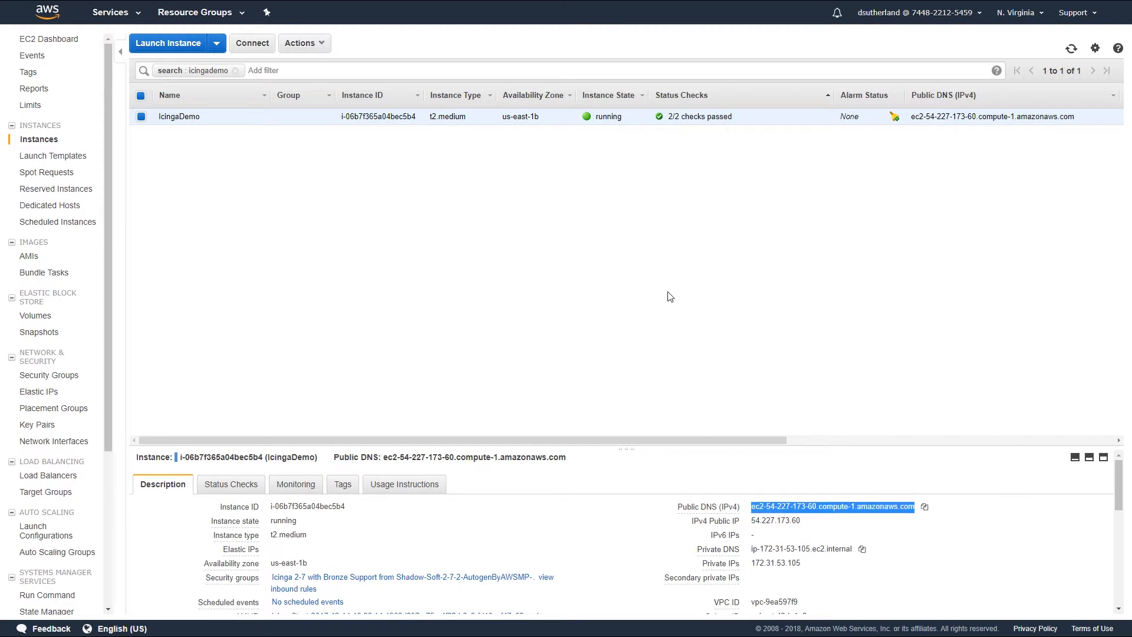
{"action": "mouse_move", "coordinate": [732, 243]}
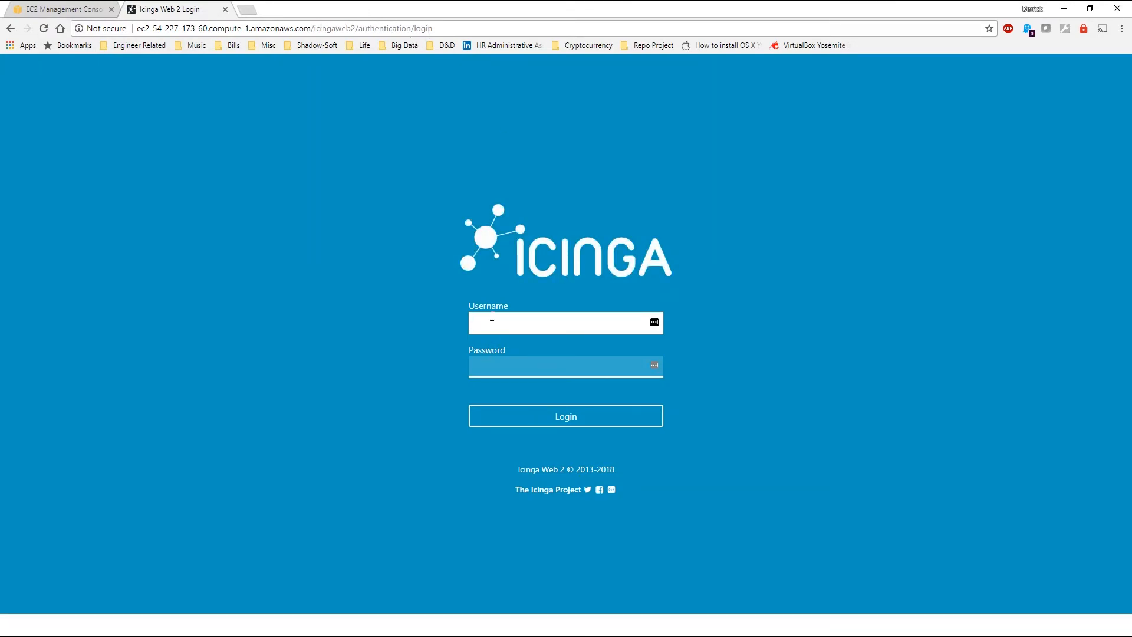
Log in to Icinga Web 2 as icingaadmin, using the EC2 instance ID as password.
{"action": "type", "text": "icingaadmin"}
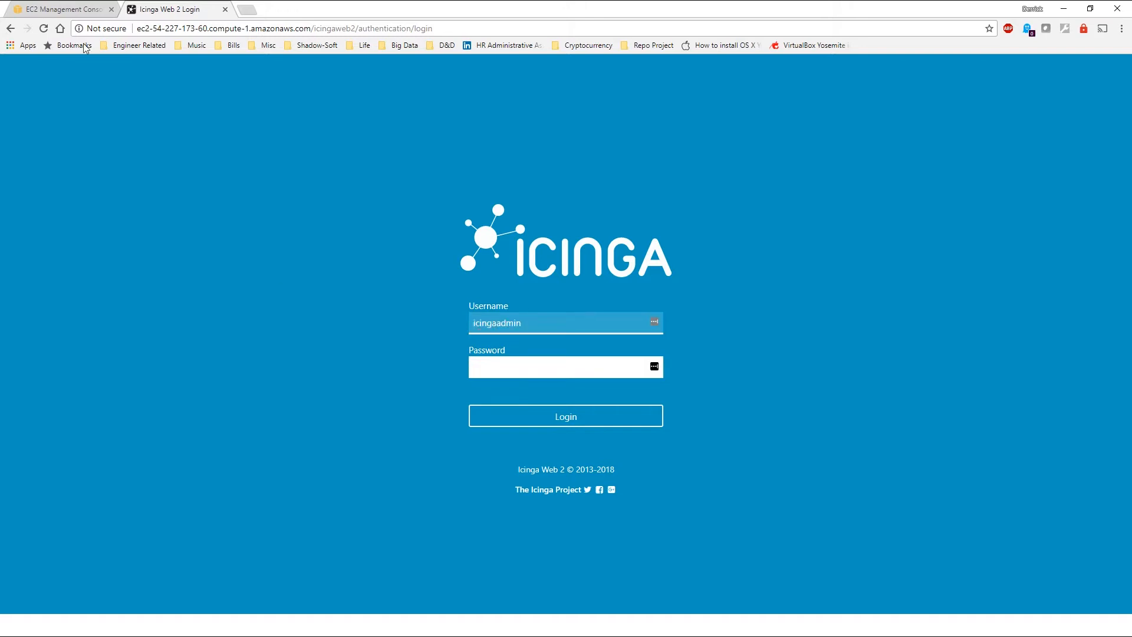
{"action": "left_click", "coordinate": [61, 8]}
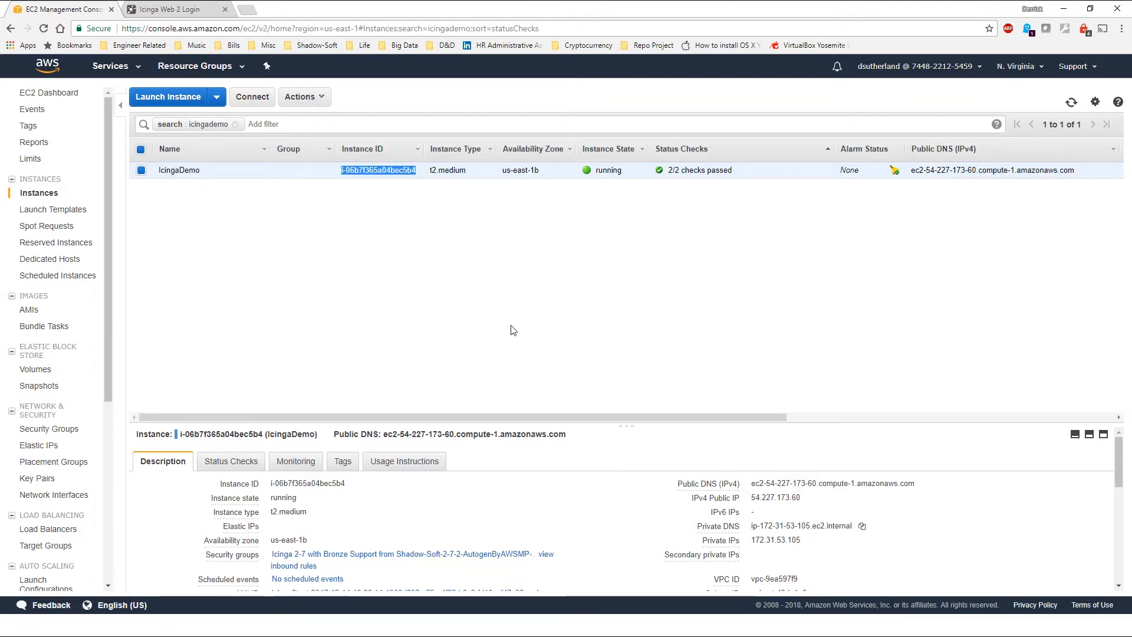
{"action": "mouse_move", "coordinate": [251, 98]}
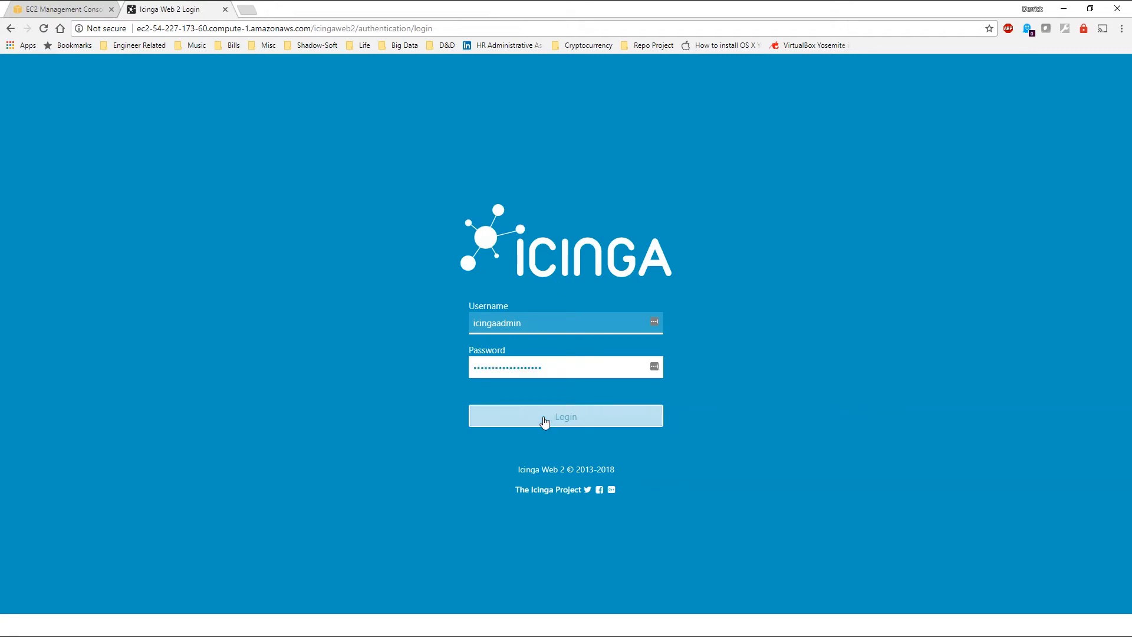
{"action": "left_click", "coordinate": [566, 415]}
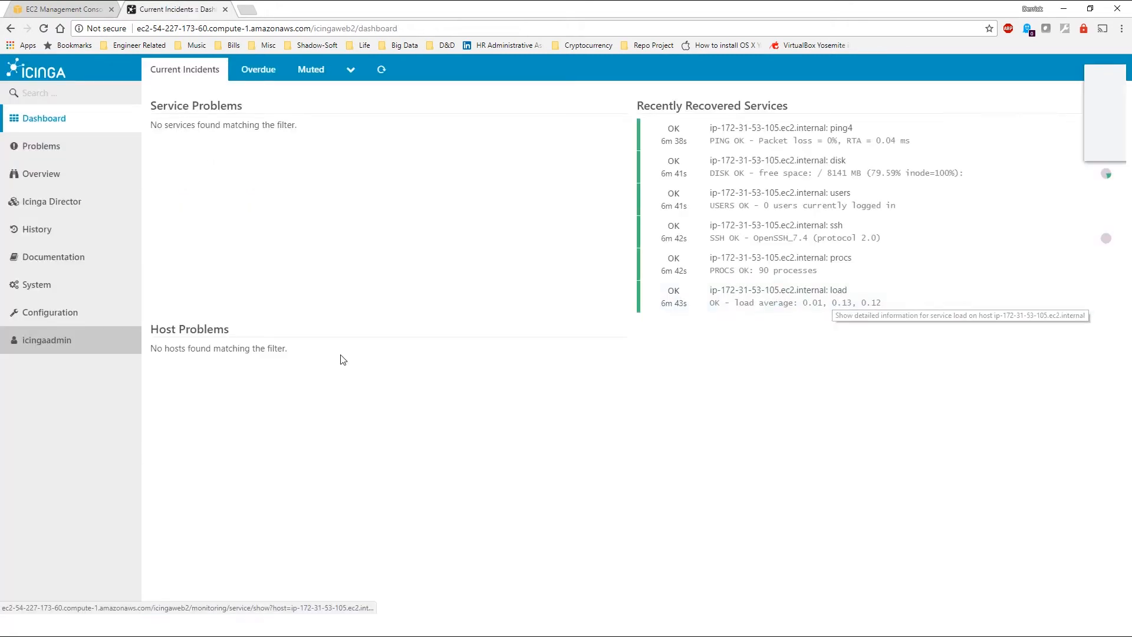
{"action": "mouse_move", "coordinate": [1036, 149]}
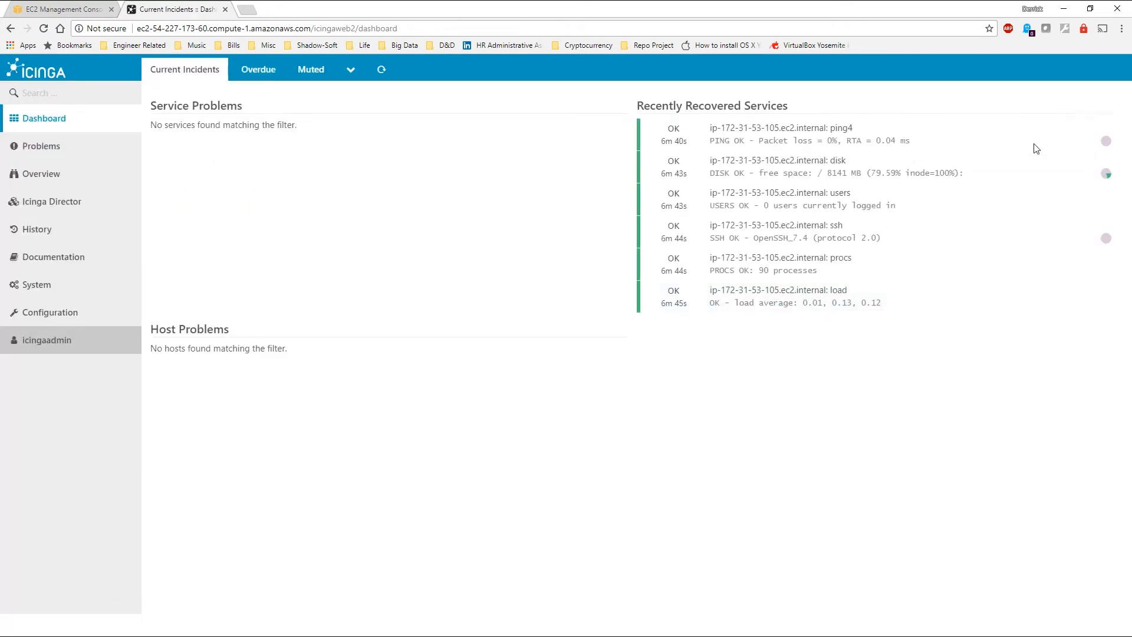